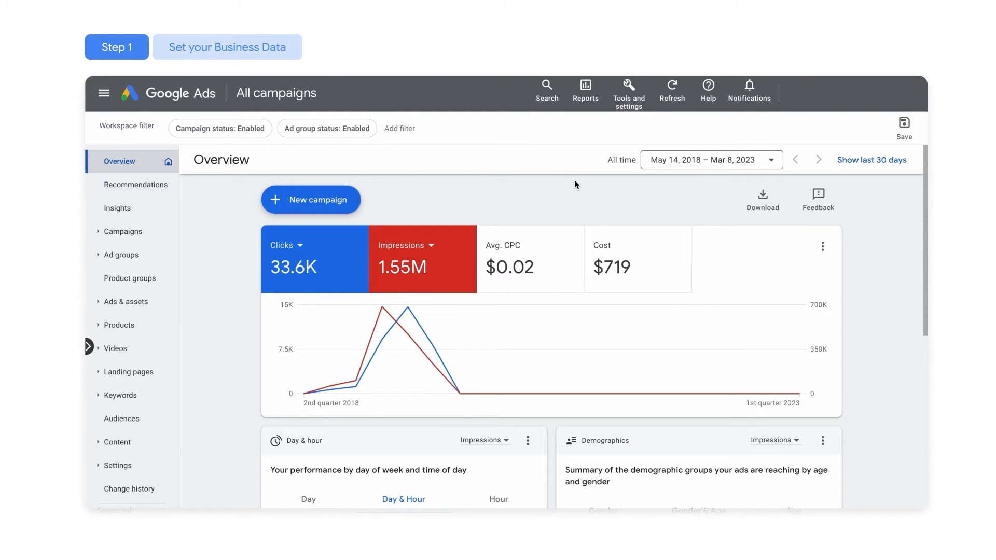
mouse_move(626, 108)
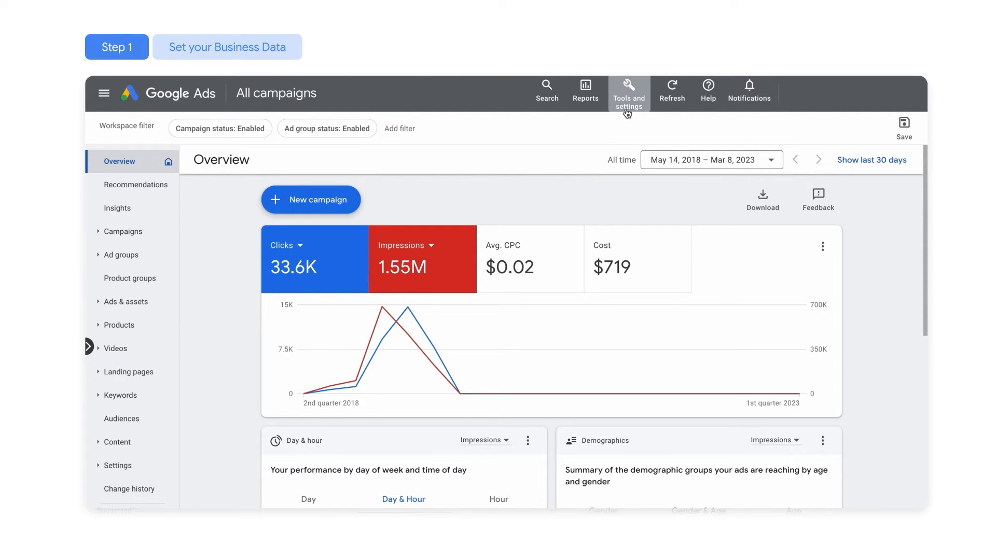
Open the Tools and settings menu from the top bar
click(628, 92)
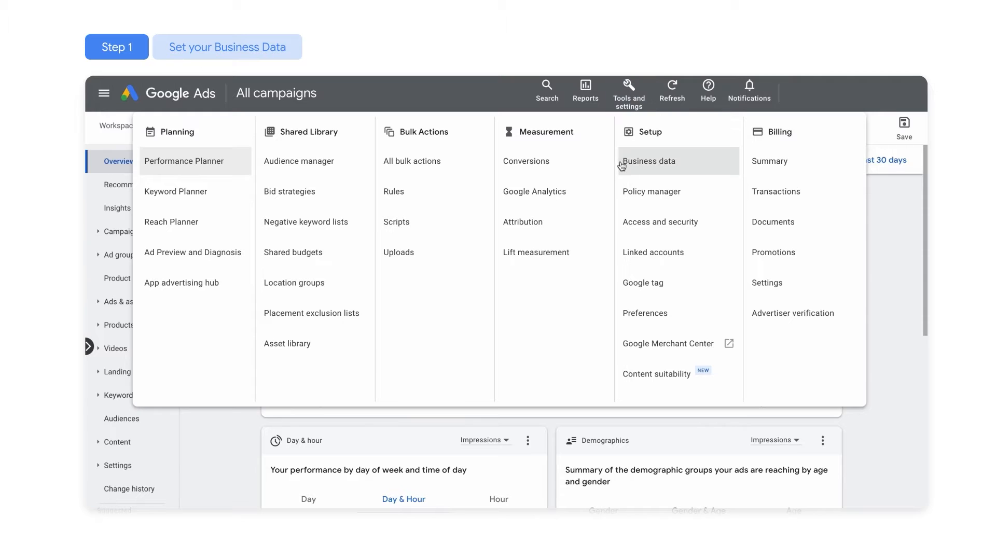
Start a new hotel properties data feed with hotels picked from a map
click(649, 161)
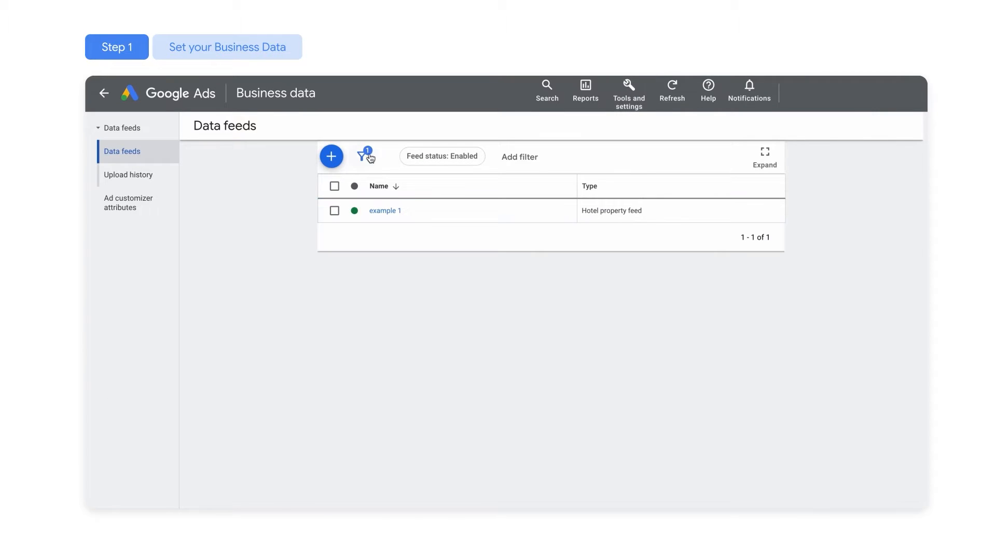
click(331, 156)
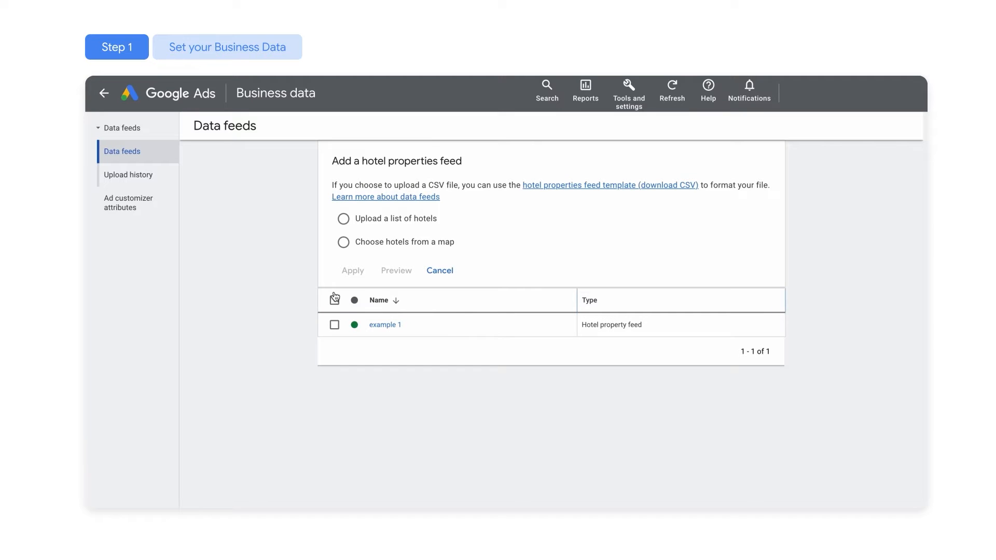
mouse_move(334, 278)
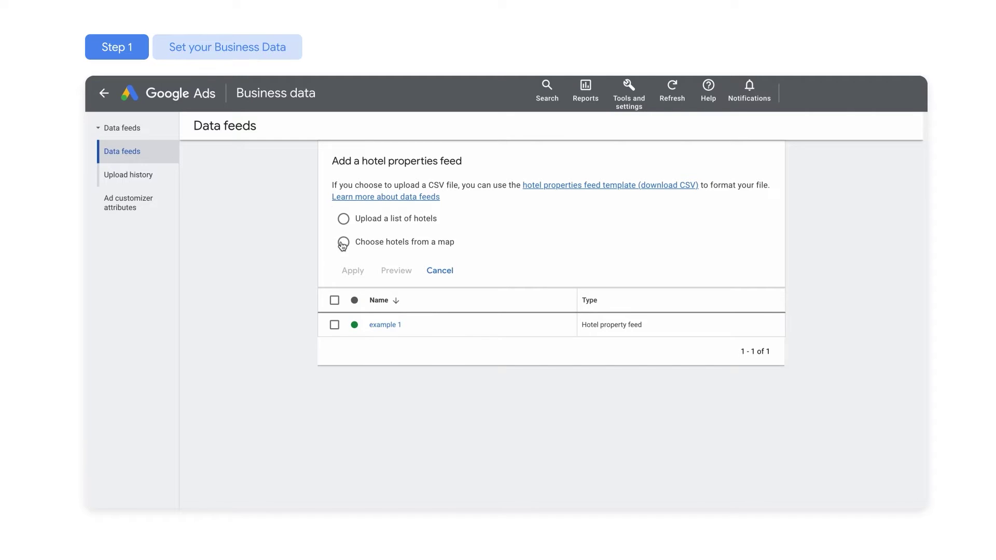
click(343, 241)
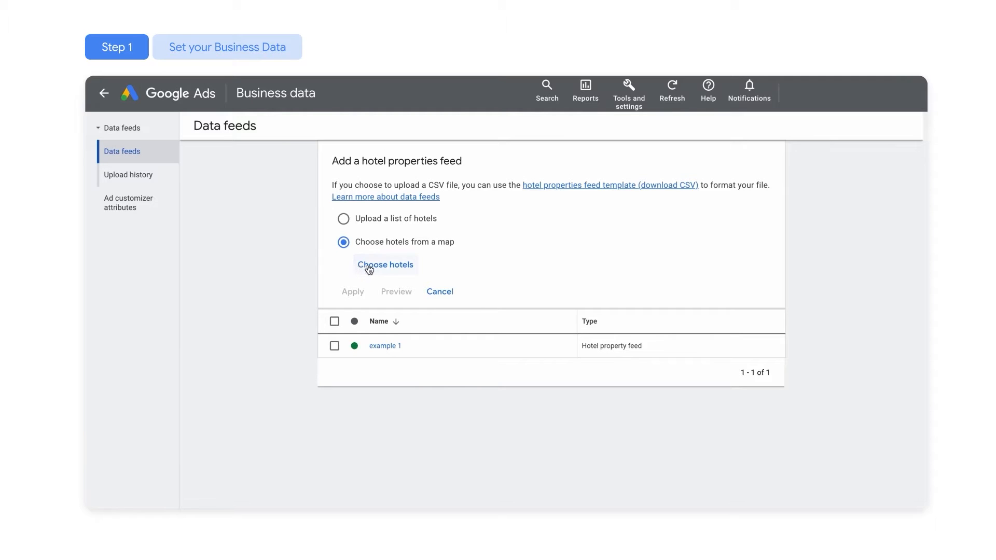
click(385, 264)
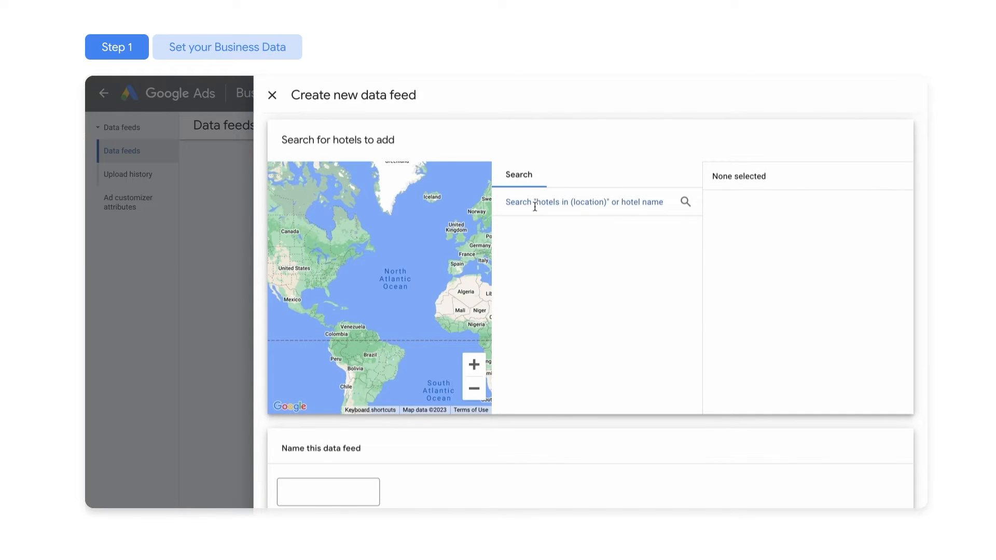
Add the hotel 'Your Hotel' and name the feed 'Your Hotel Data Feed'
text(Your Hotel)
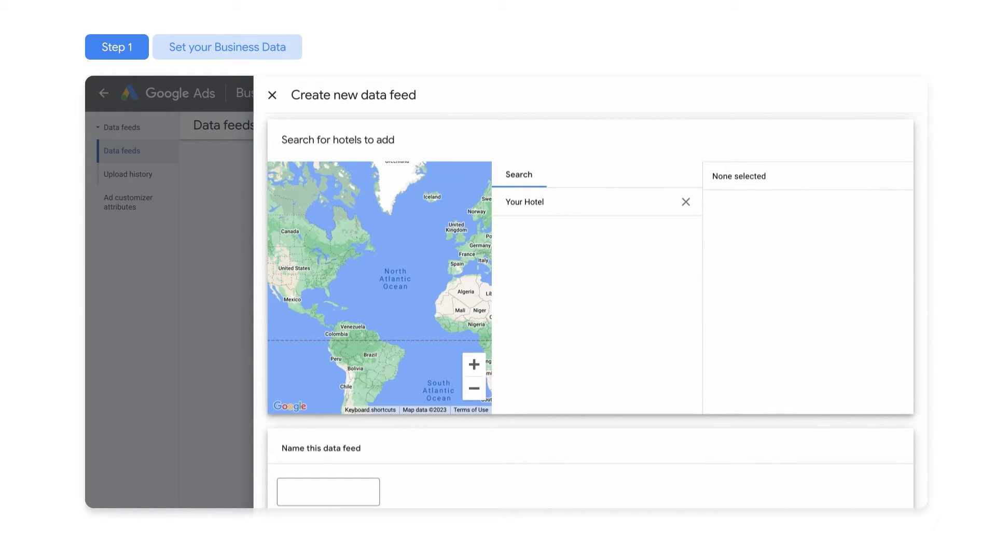
click(512, 262)
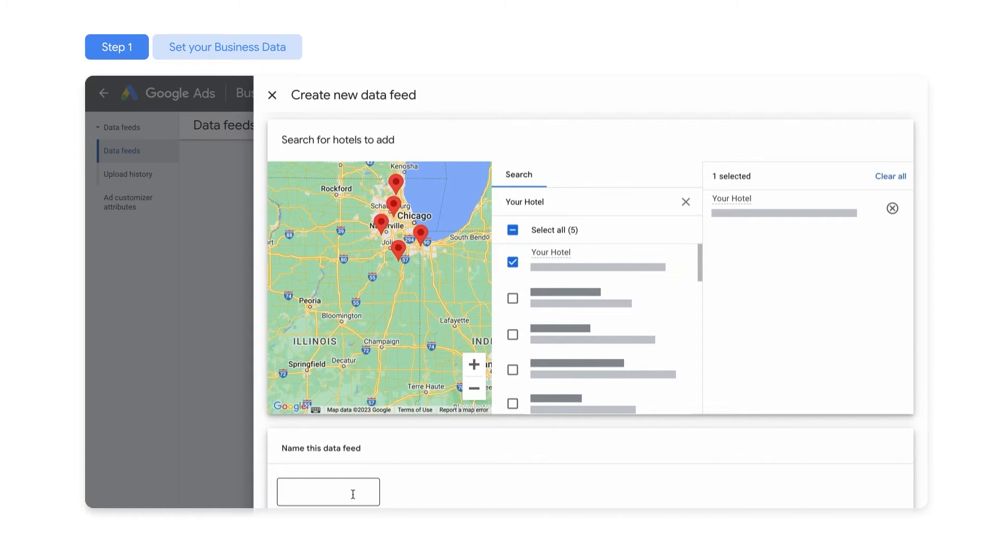
text(Your Hotel Data)
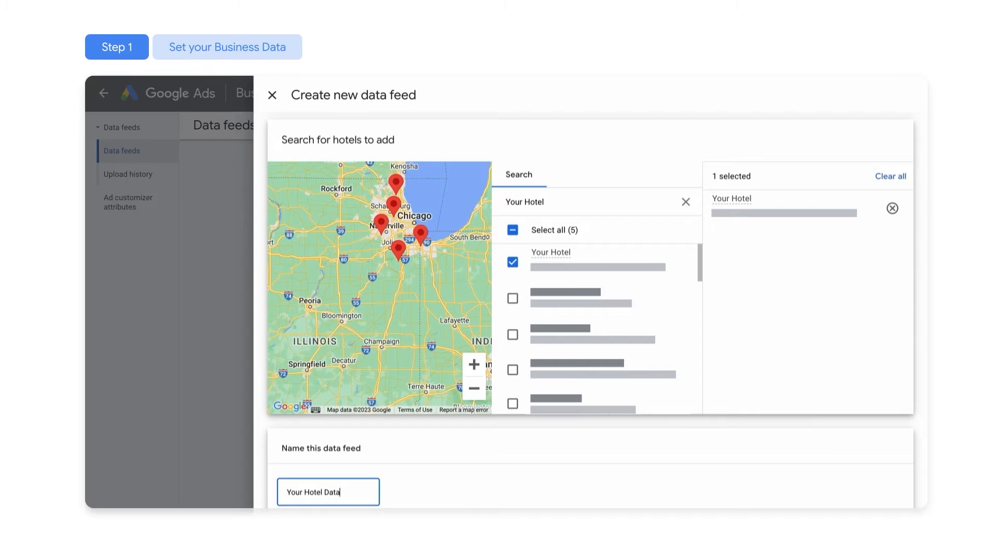
text(Feed)
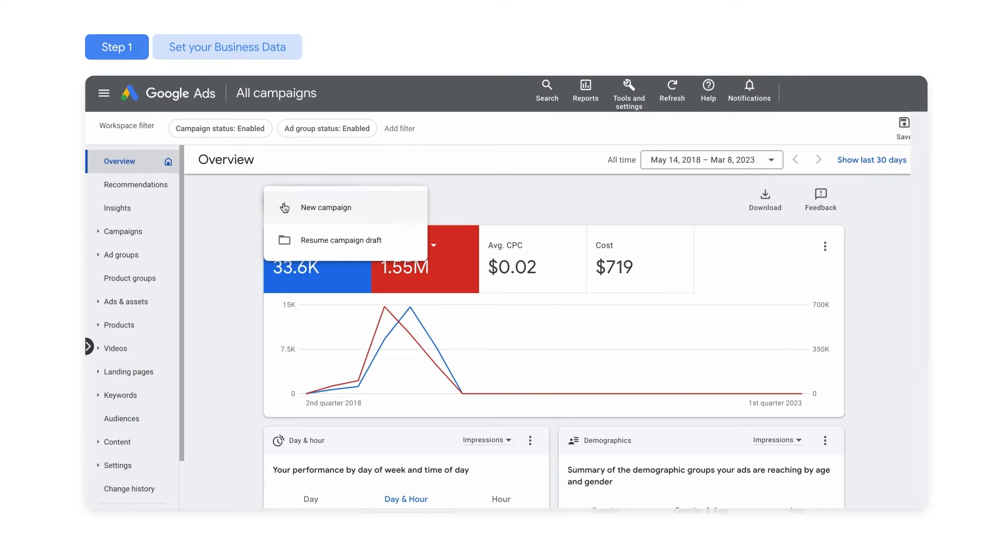
Begin a new campaign with the Sales objective, keeping Purchases as the conversion goal
click(325, 207)
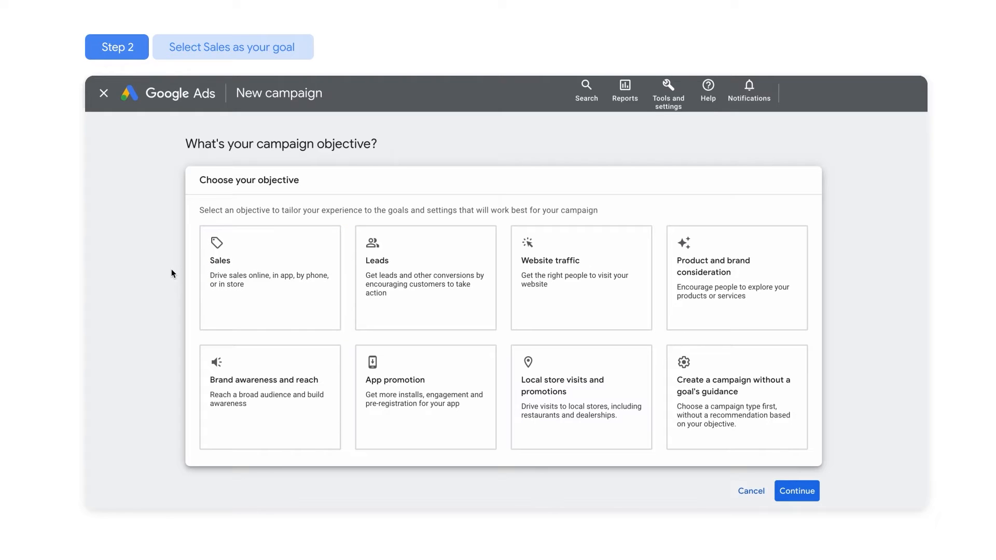
click(270, 278)
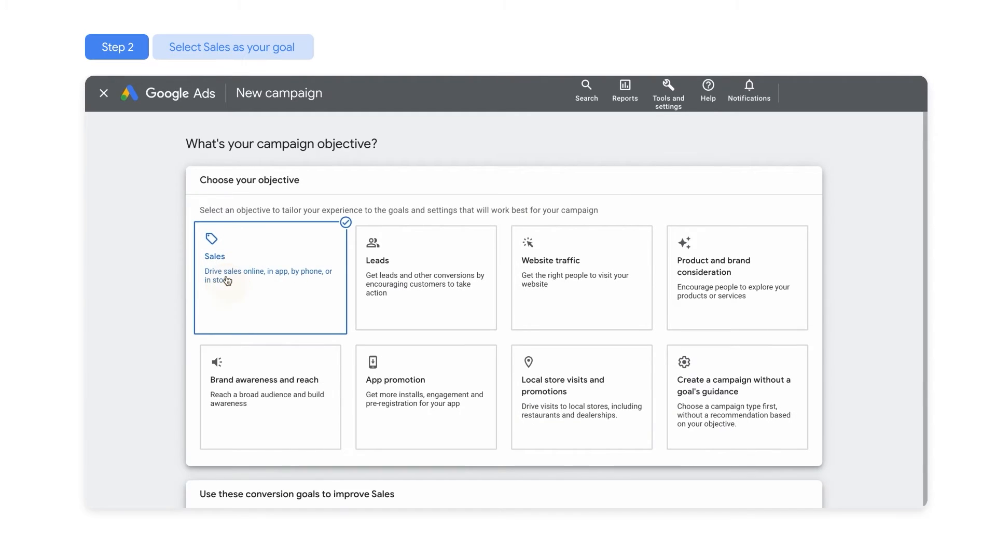
scroll(down, 3)
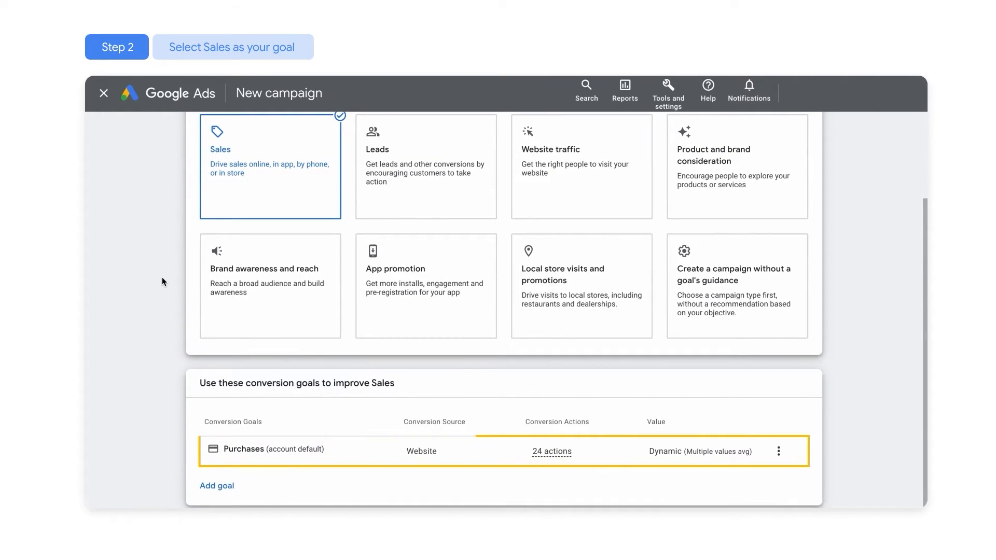
scroll(down, 3)
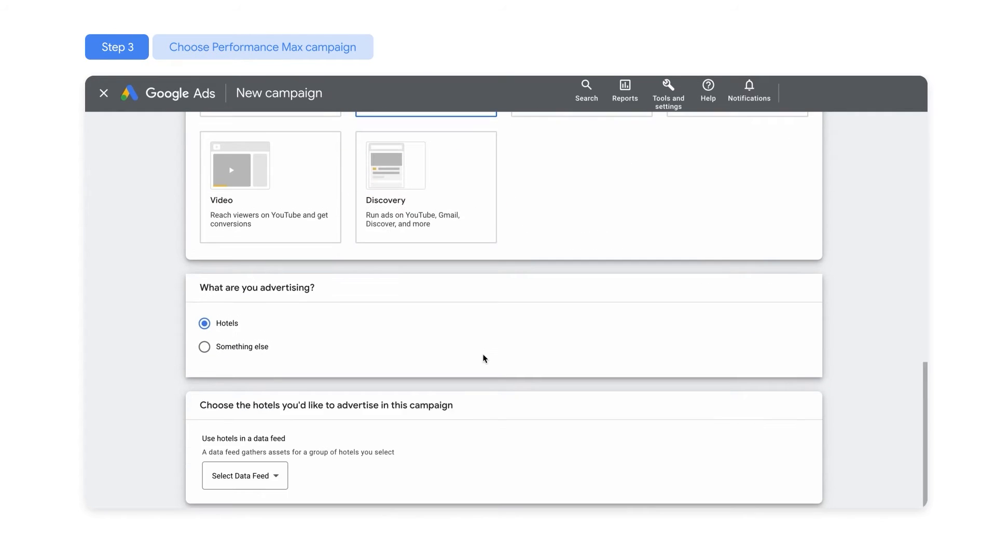
Select Your Hotel Data Feed for the hotels and select the default campaign name for replacement
click(204, 323)
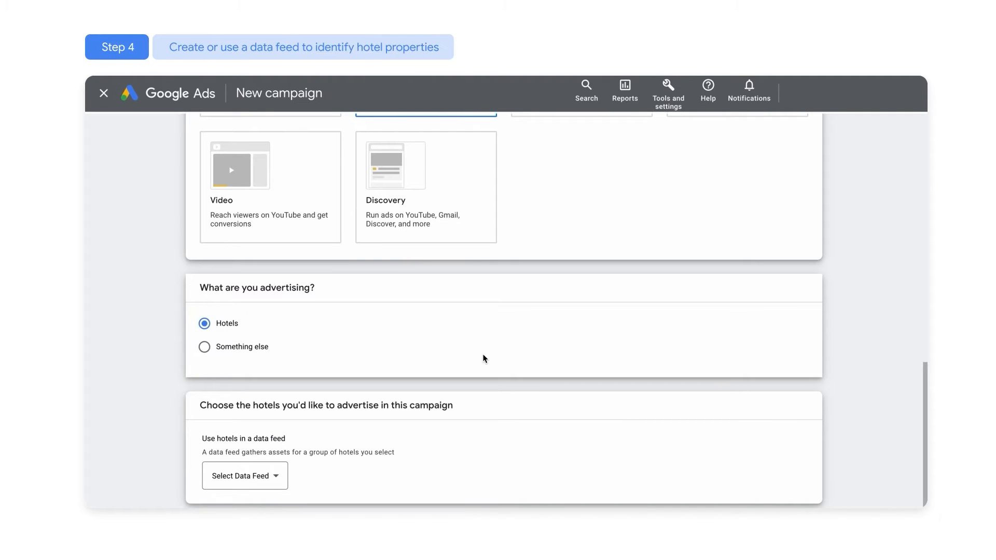
scroll(down, 3)
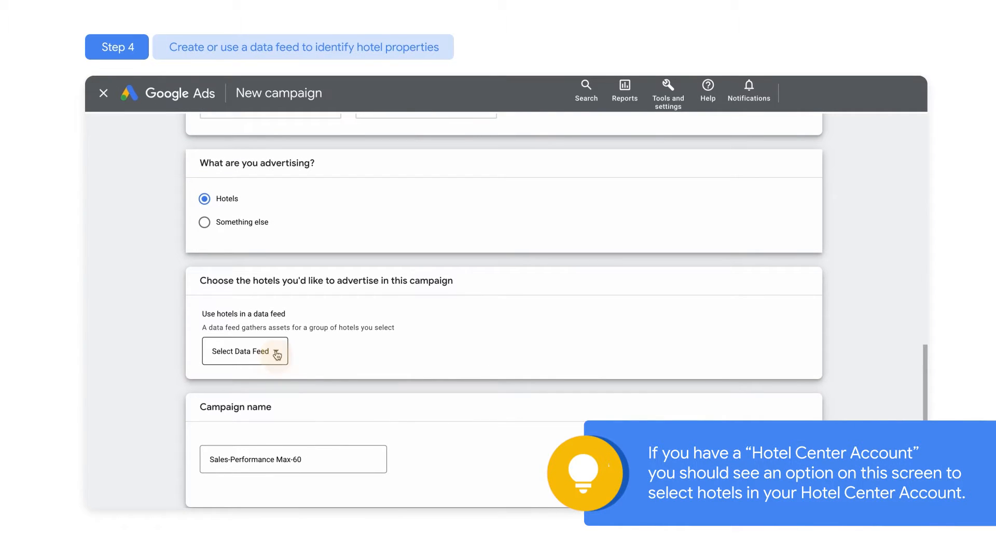
click(245, 352)
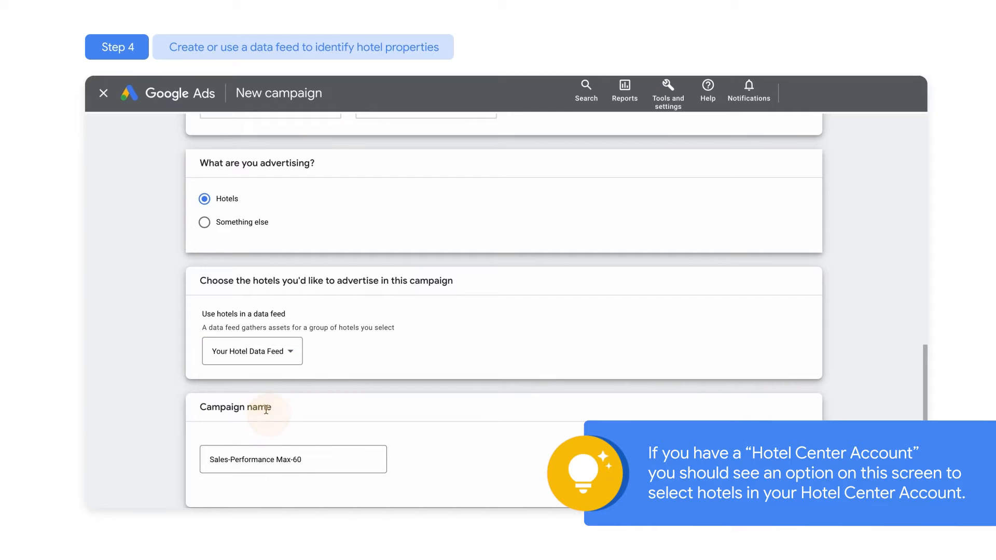
triple_click(256, 460)
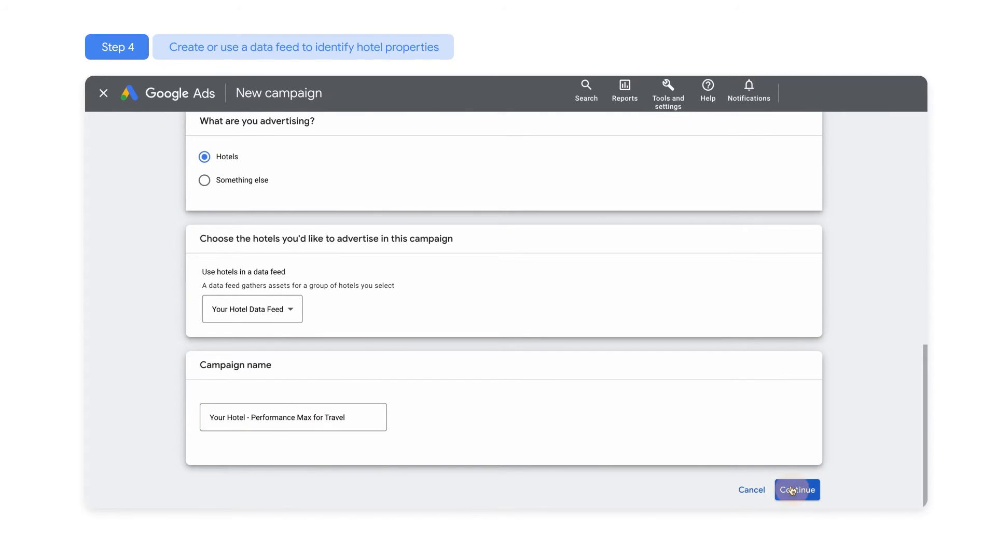
Make bidding focus on Conversions with a $10.00 target cost per action
click(797, 490)
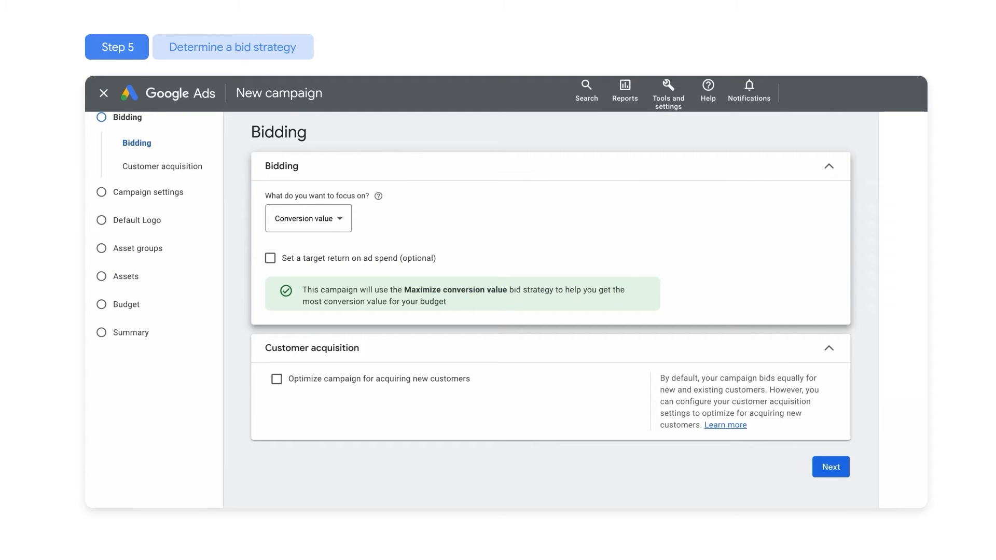
click(308, 218)
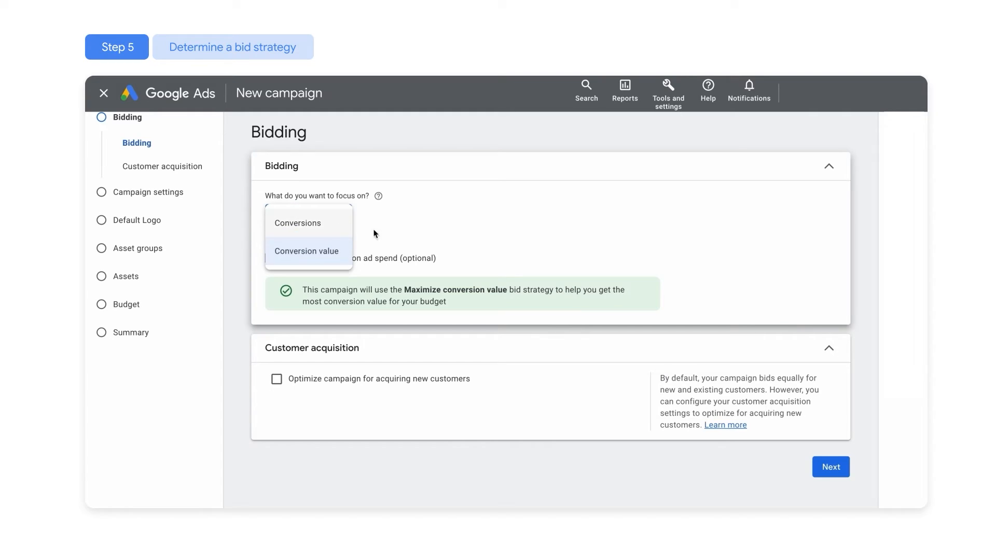
mouse_move(391, 235)
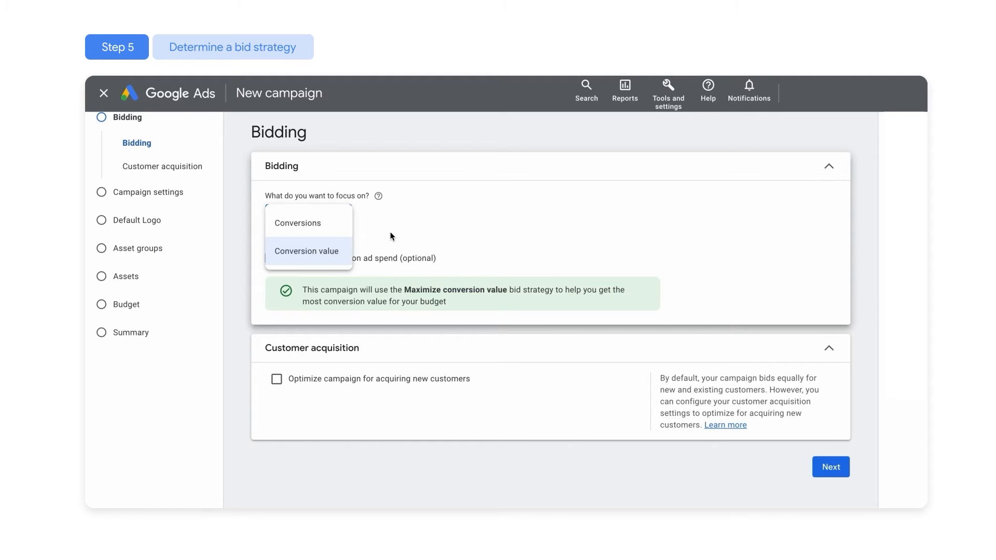
click(297, 223)
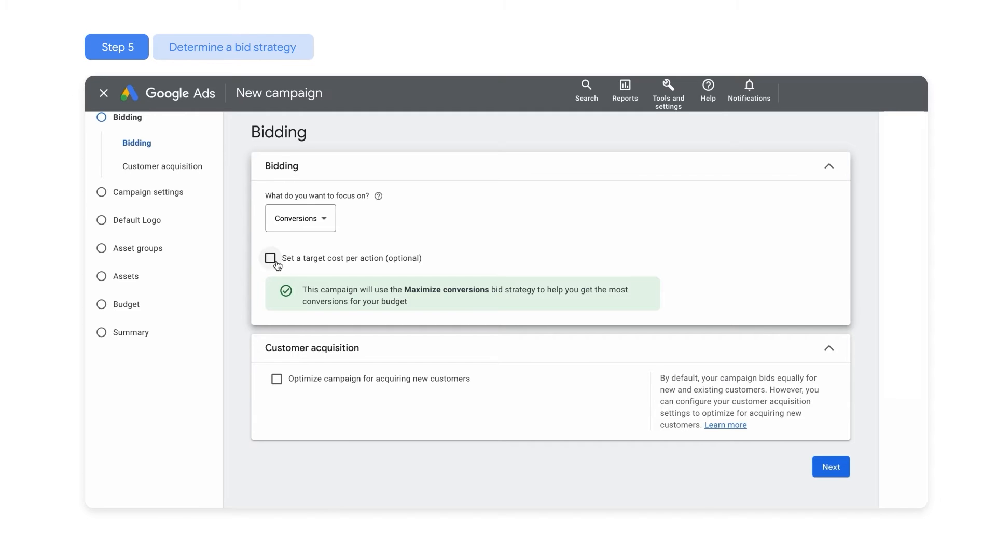
click(269, 258)
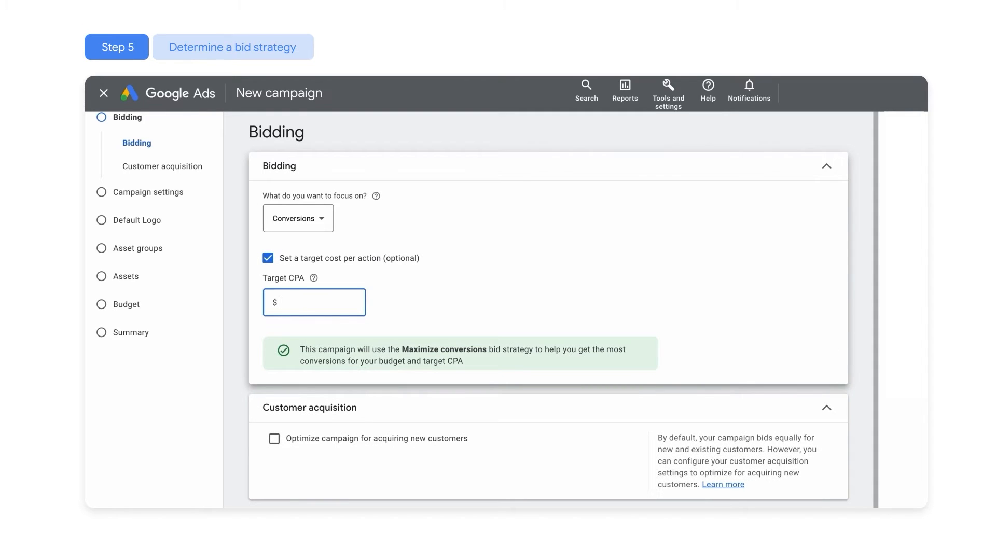
text(10.00)
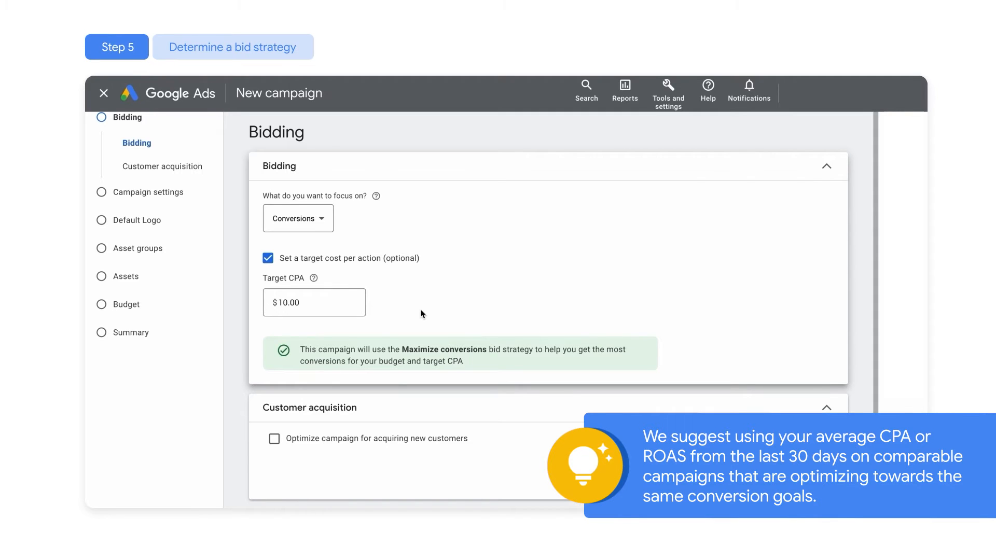
scroll(down, 3)
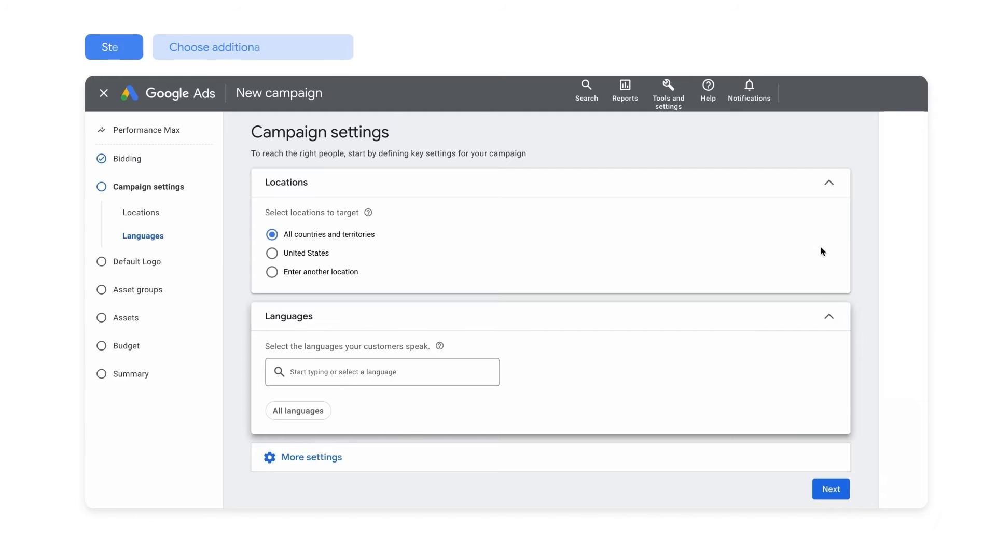
Target the United States and English-speaking customers
click(271, 253)
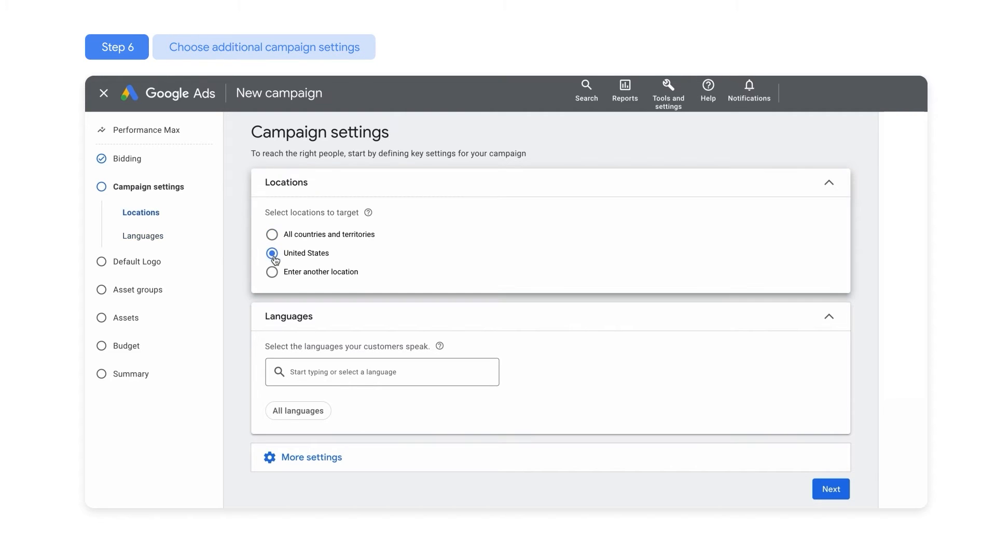
click(382, 372)
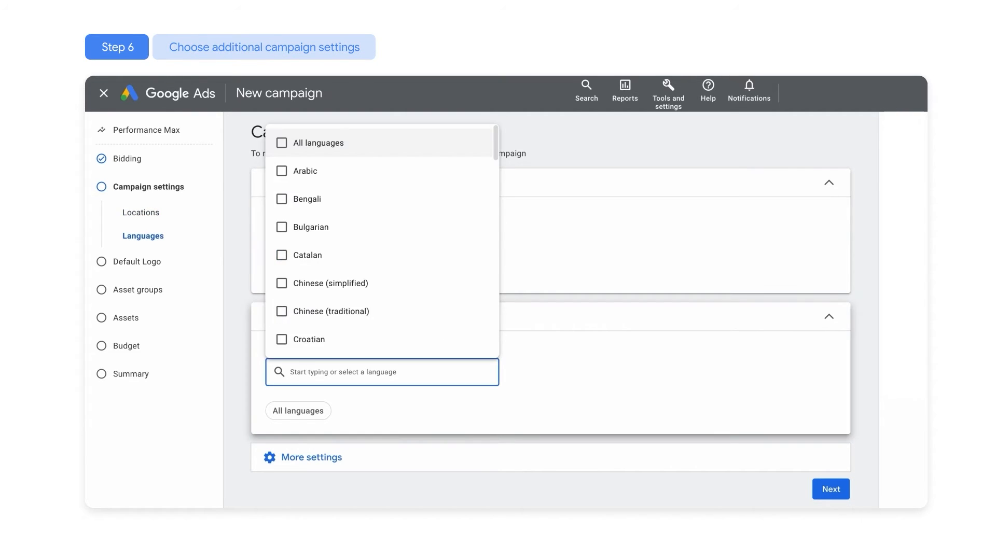
text(english)
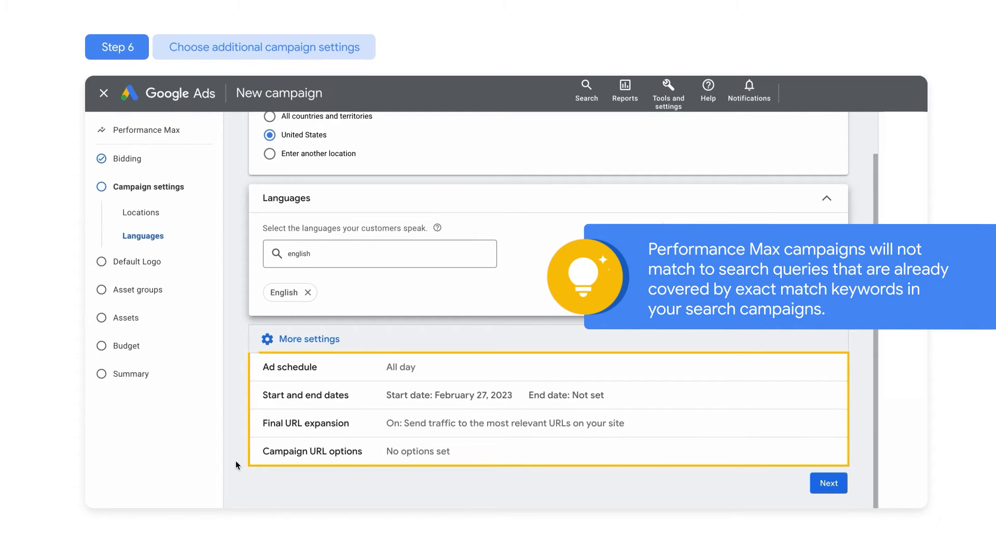
click(828, 483)
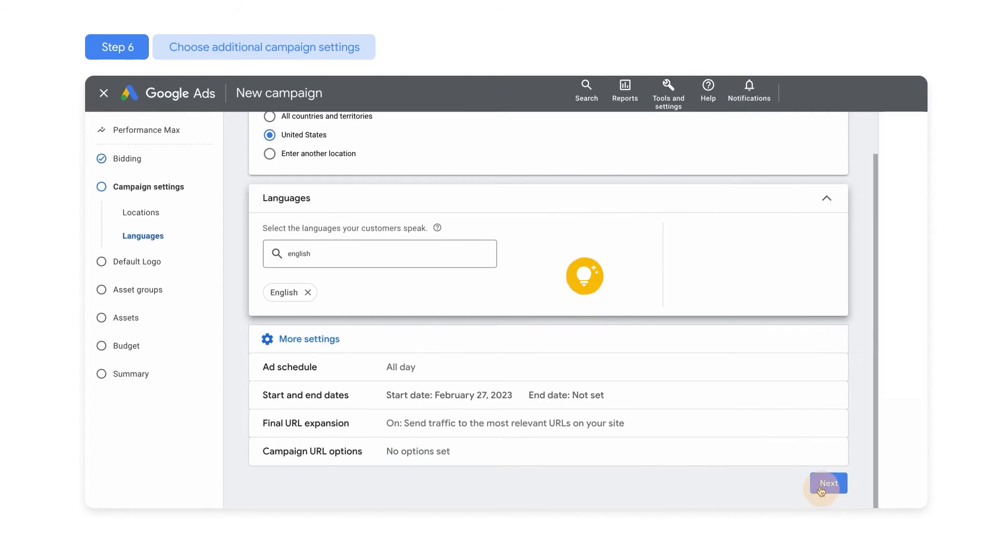
Add the orange bed logo as the default hotel logo
click(829, 482)
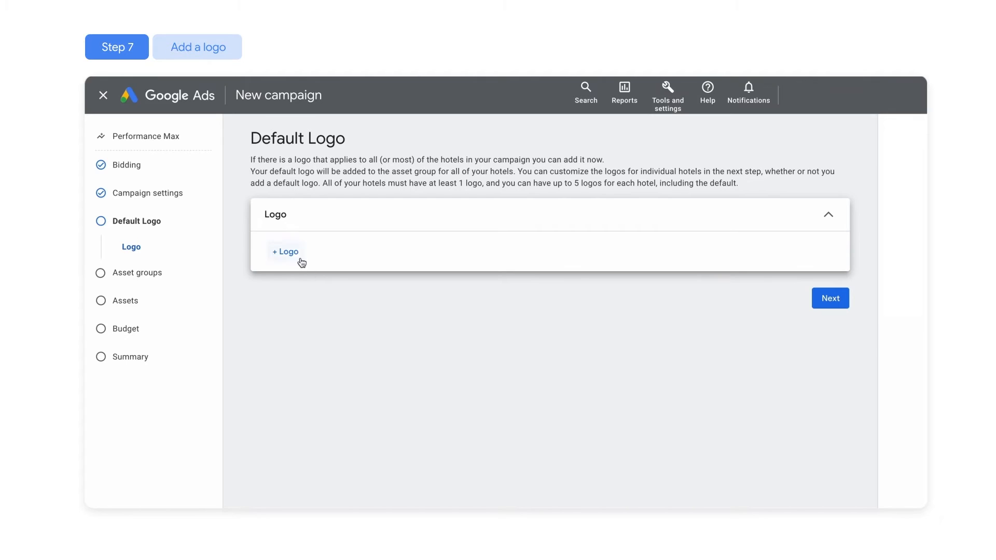
click(286, 252)
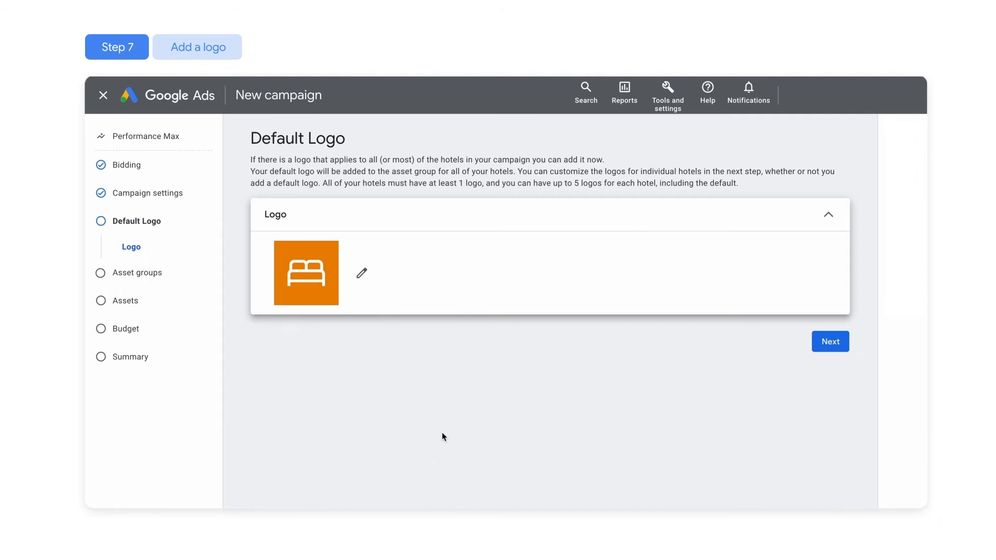
click(829, 342)
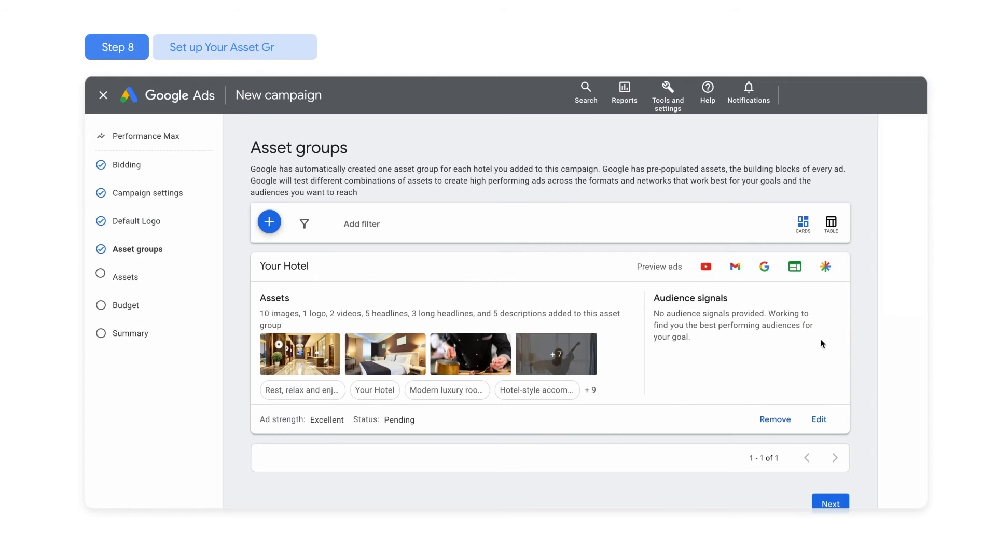
click(818, 419)
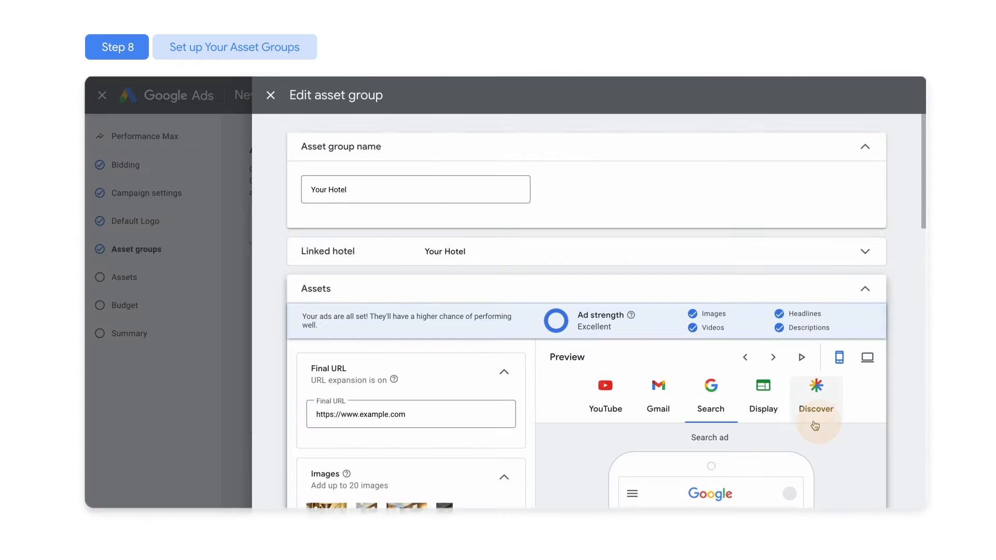
mouse_move(815, 425)
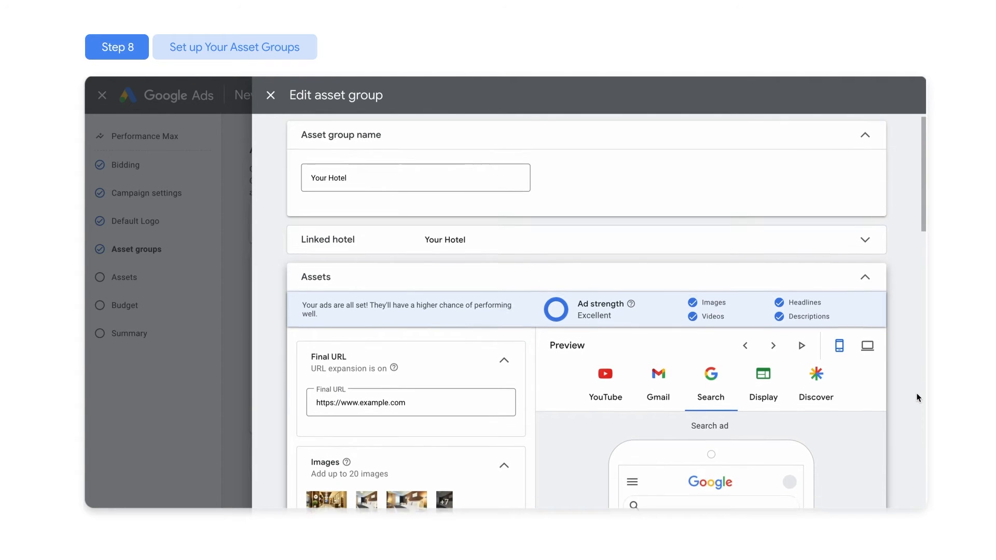
scroll(down, 3)
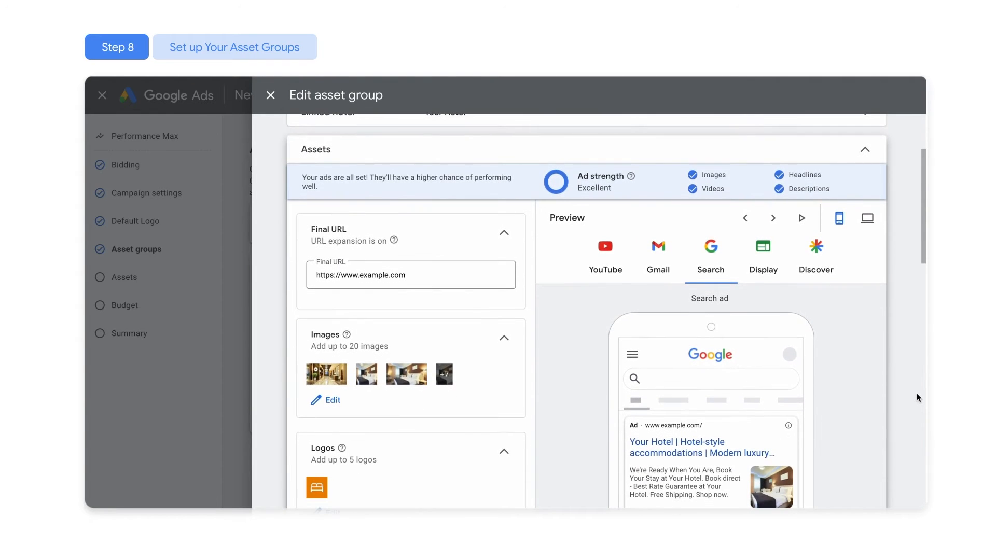
scroll(down, 3)
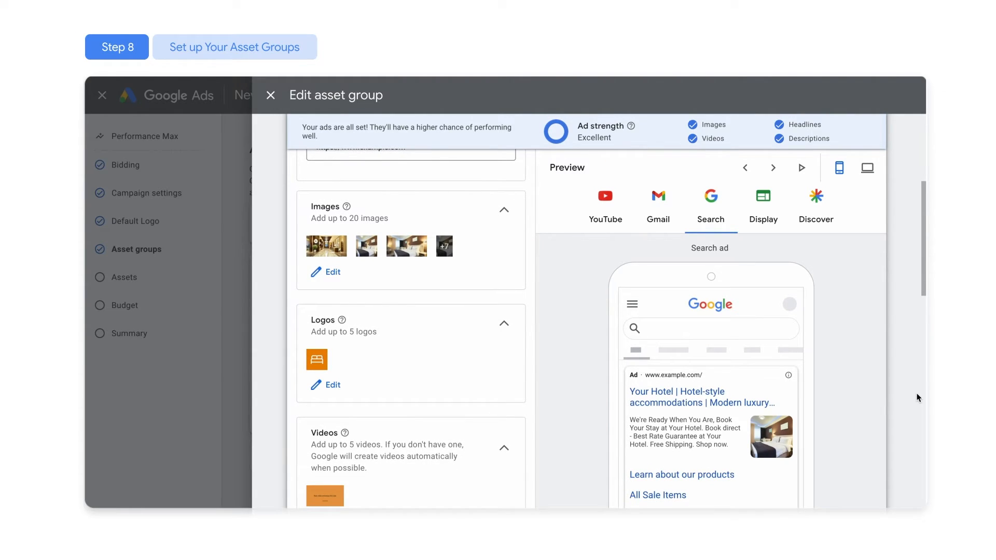
scroll(down, 3)
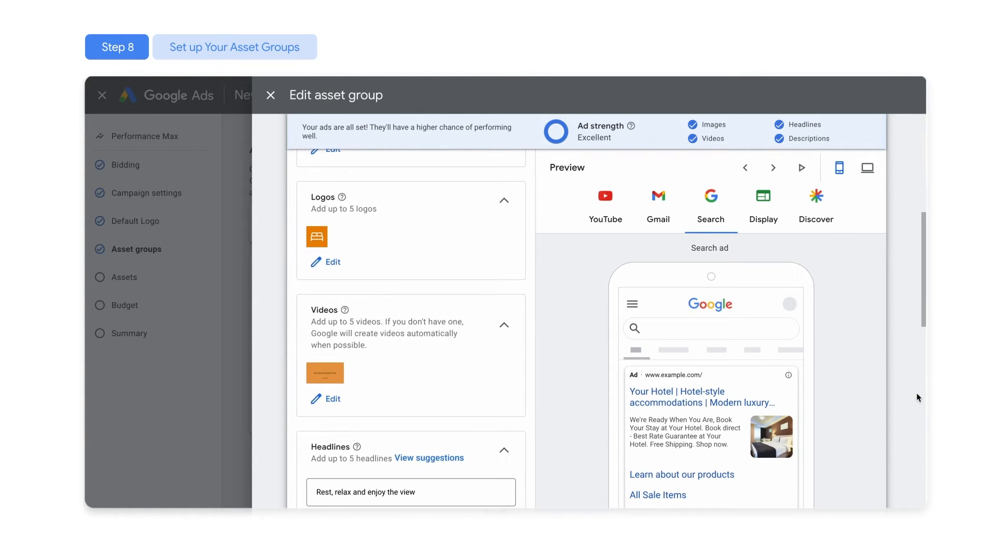
scroll(down, 3)
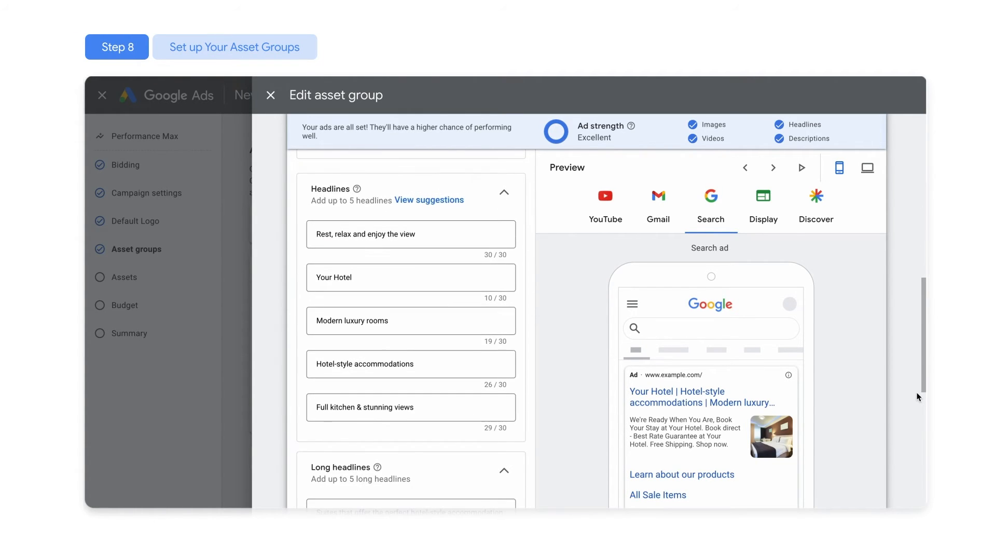
scroll(down, 3)
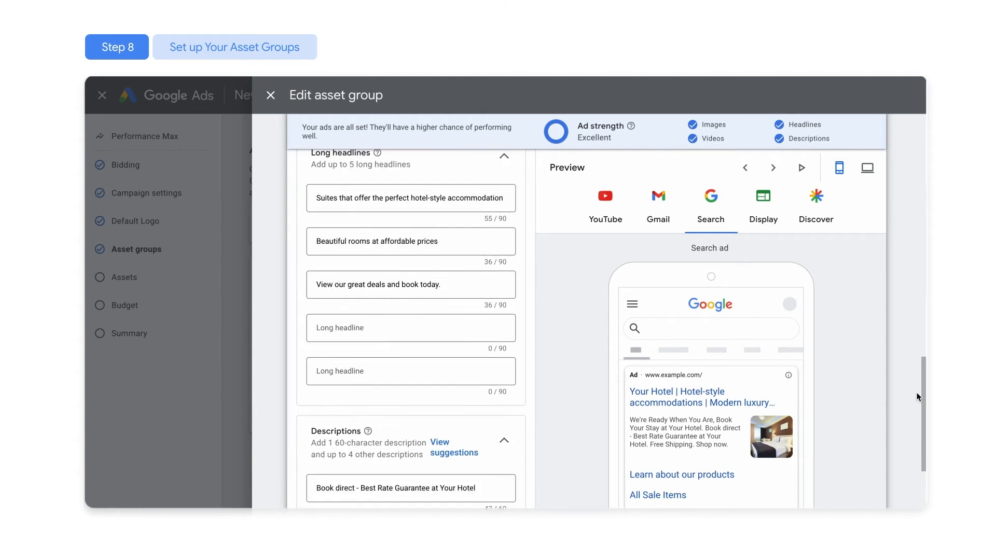
scroll(down, 3)
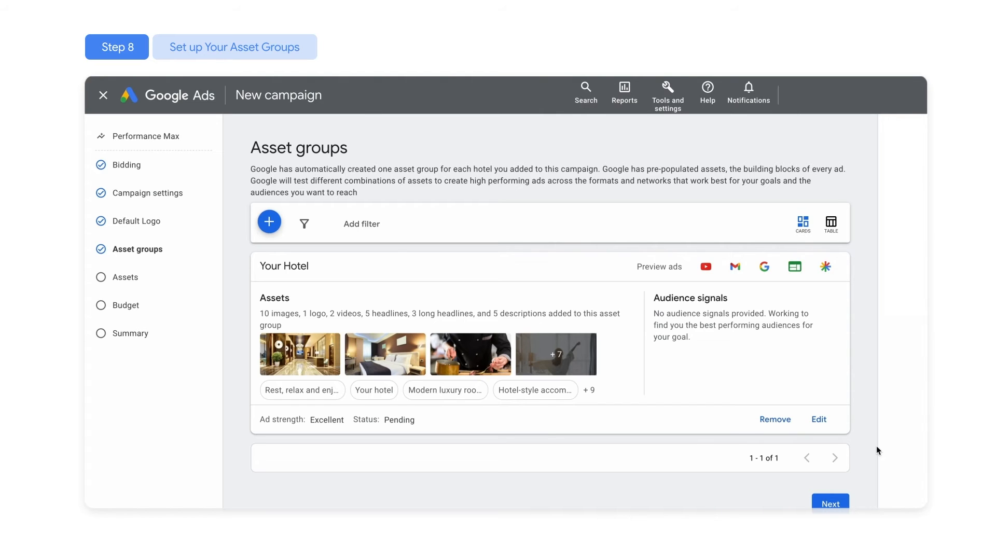
mouse_move(819, 419)
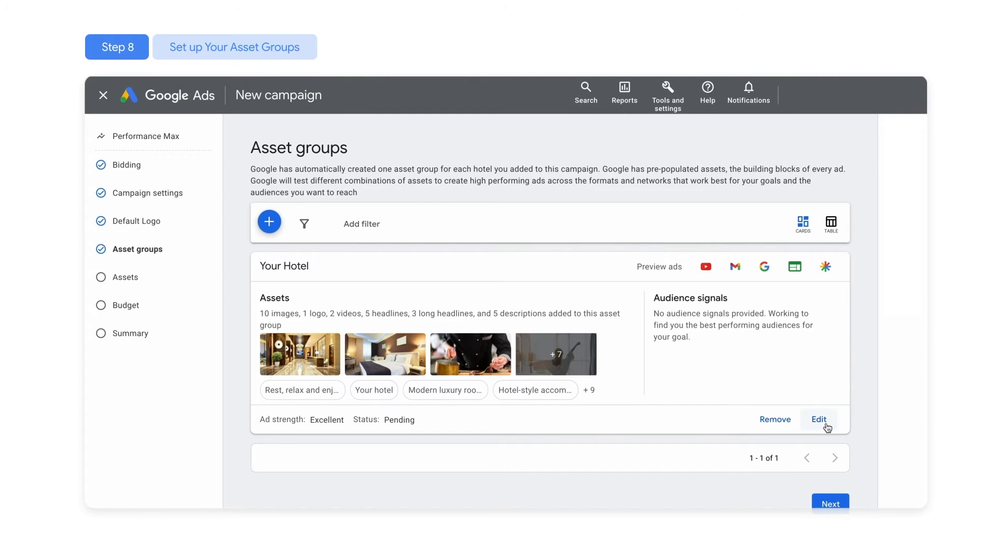
click(818, 420)
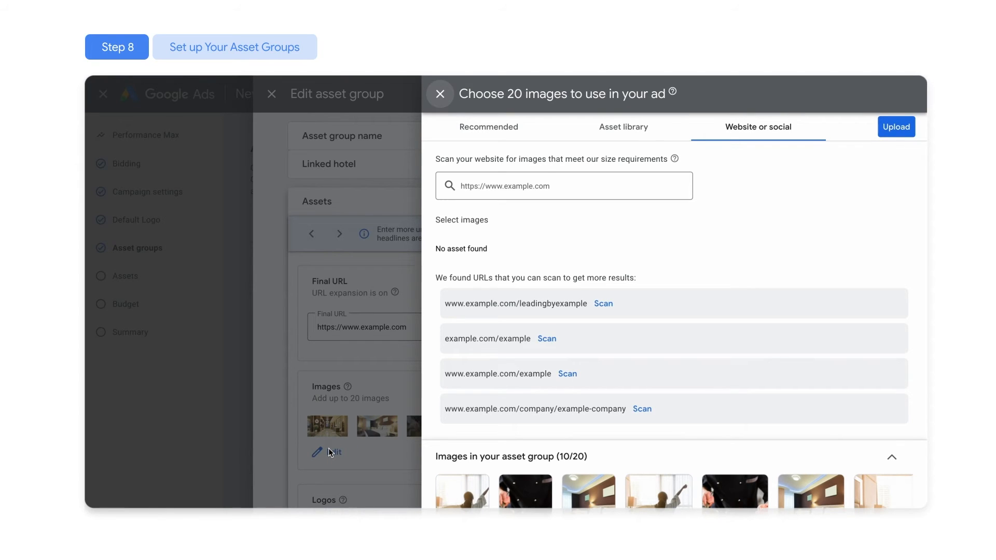
click(895, 127)
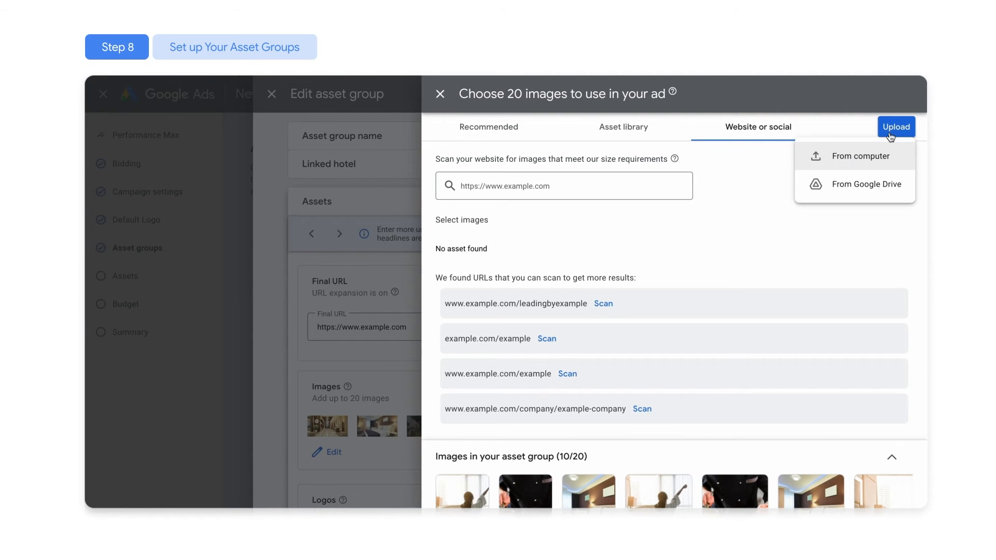
click(584, 185)
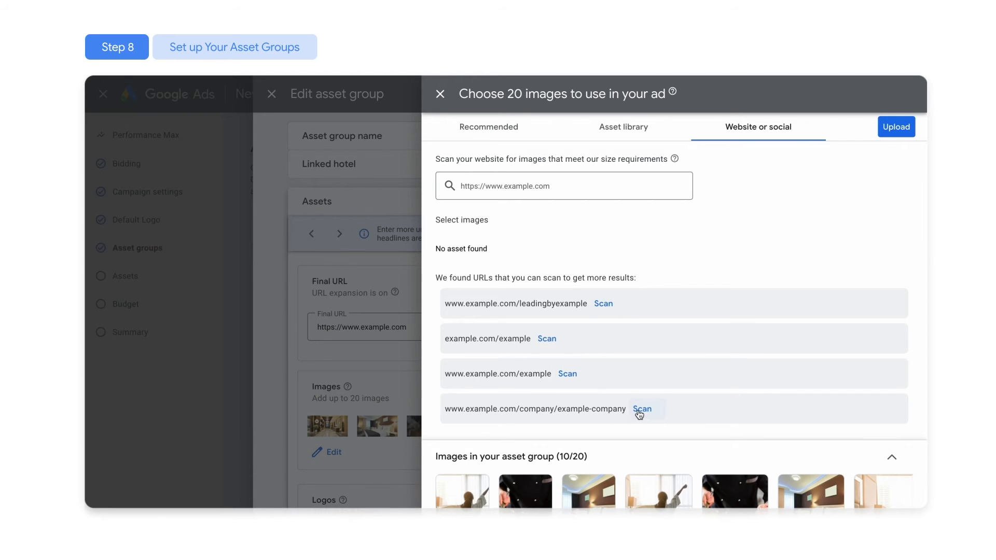
click(440, 94)
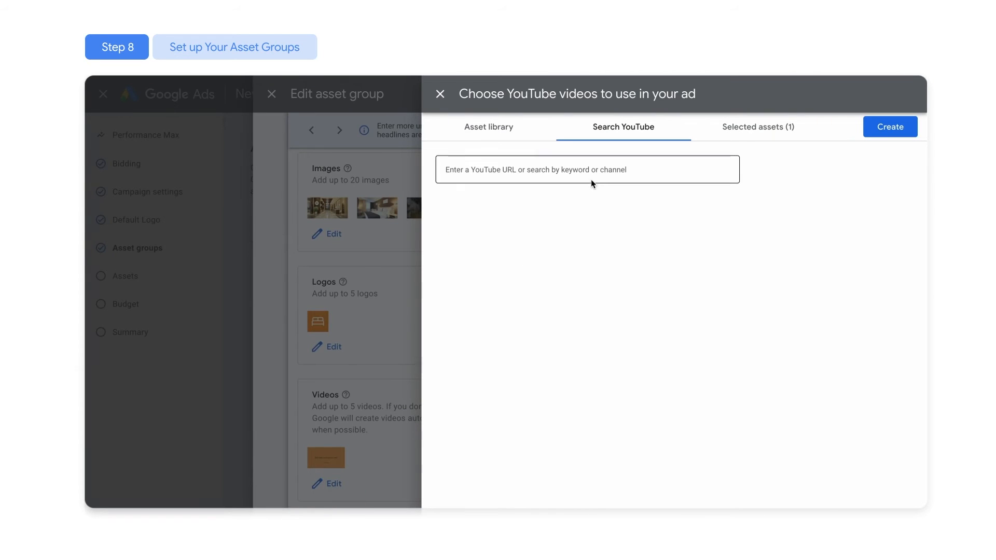
click(890, 127)
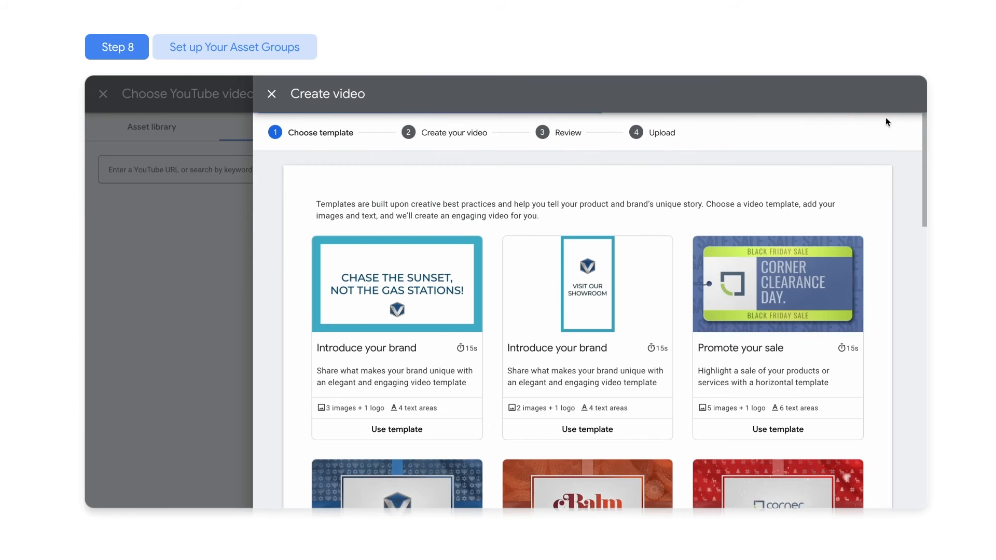
mouse_move(821, 283)
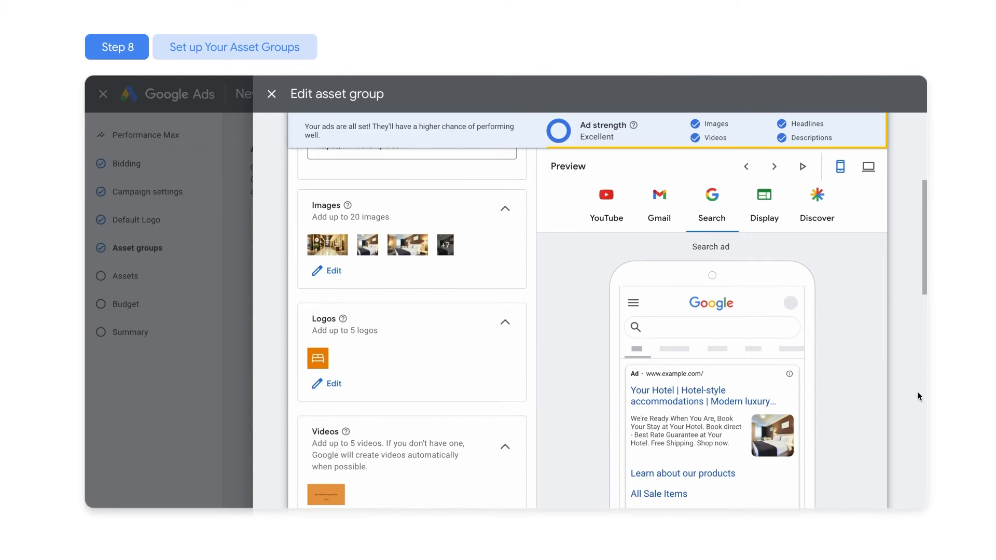
scroll(down, 3)
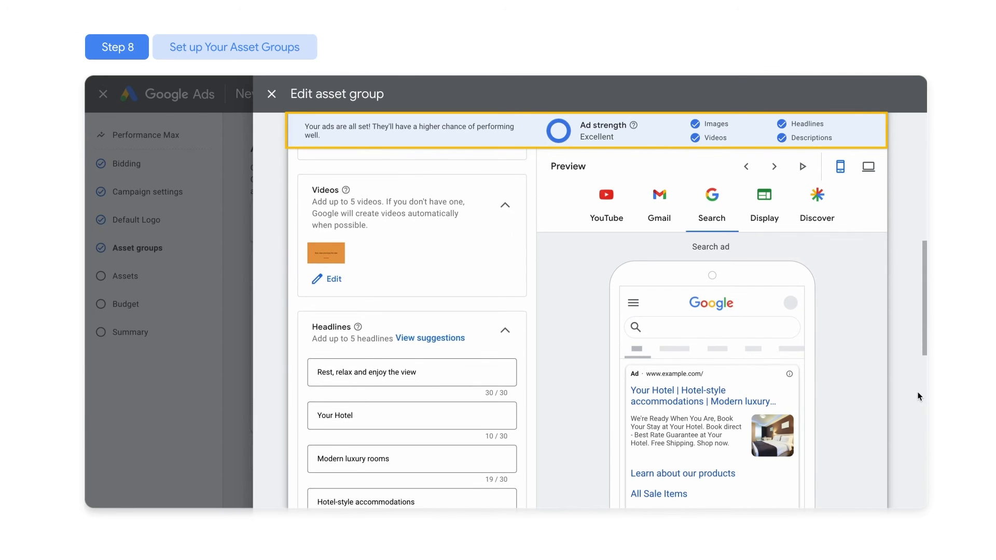
scroll(down, 3)
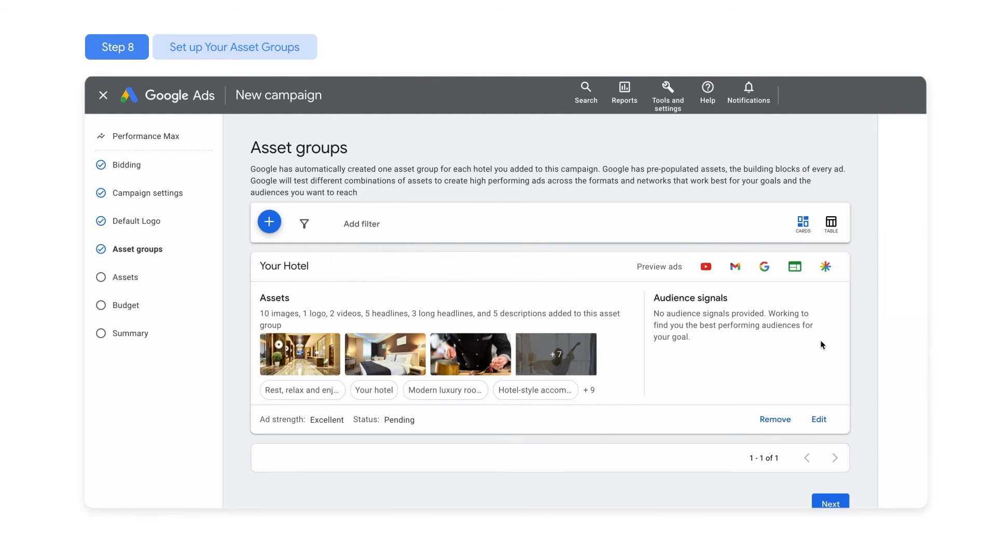
click(830, 504)
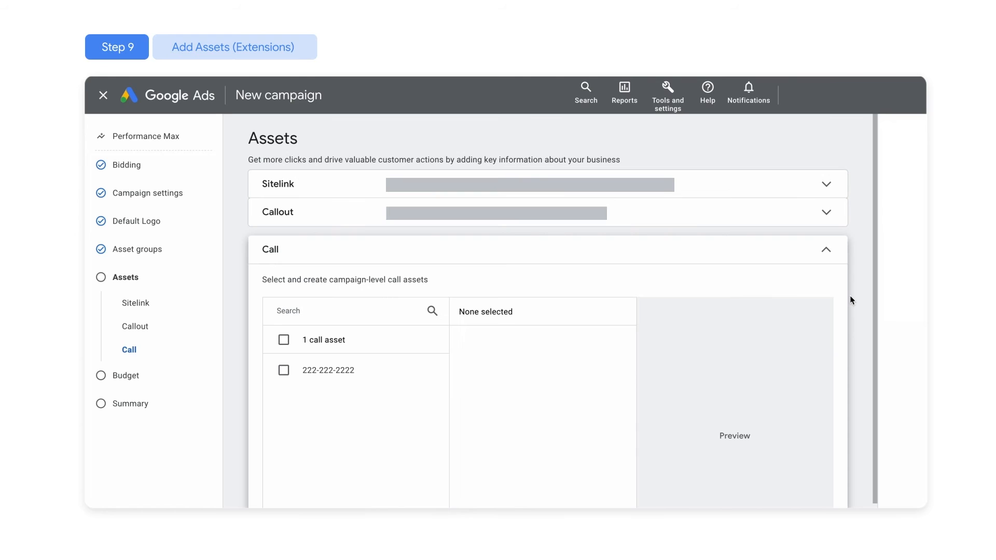
mouse_move(848, 304)
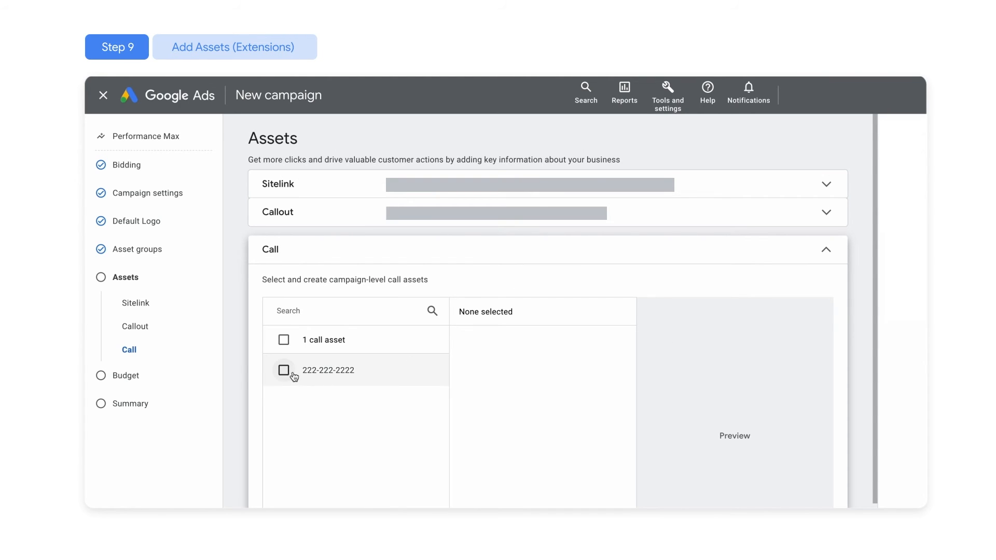
click(283, 370)
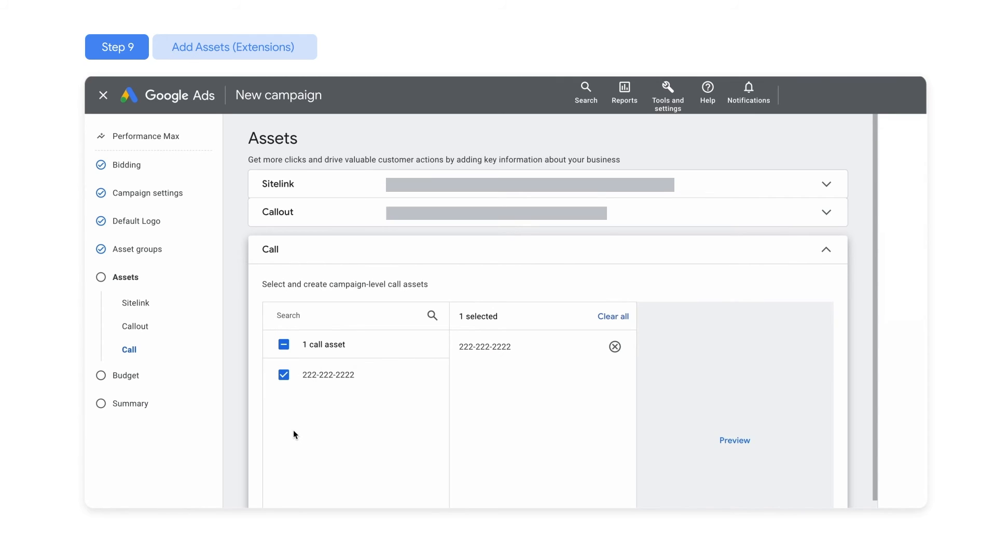
mouse_move(663, 415)
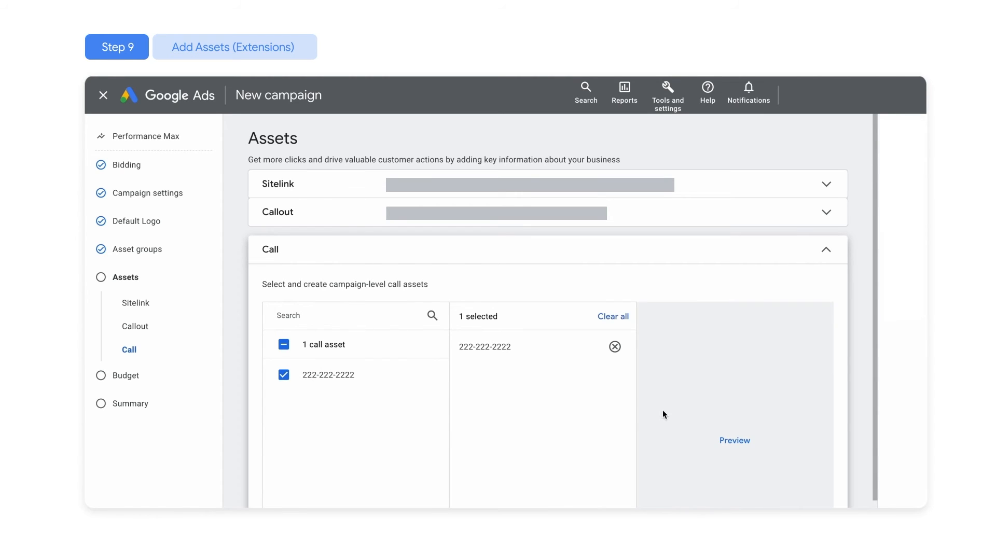
mouse_move(874, 395)
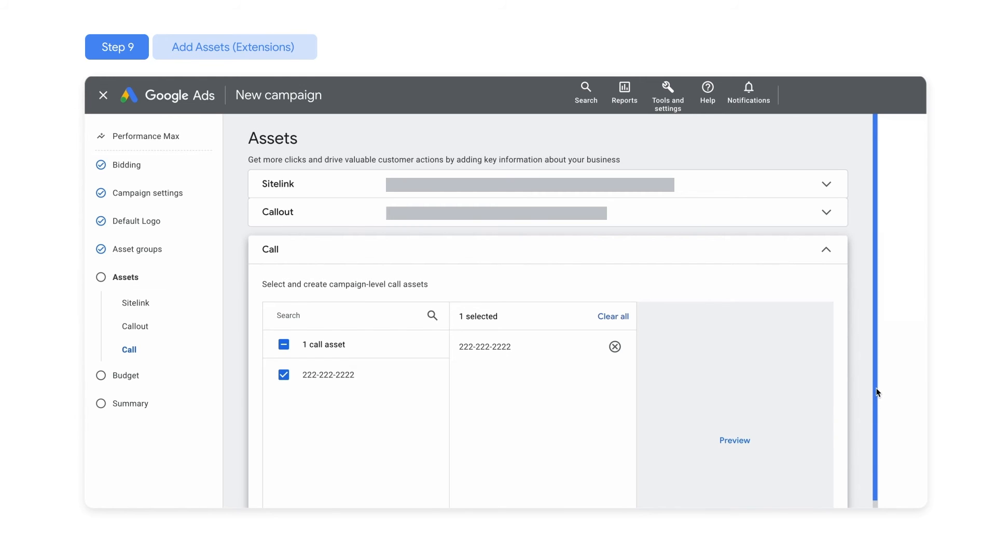
scroll(down, 3)
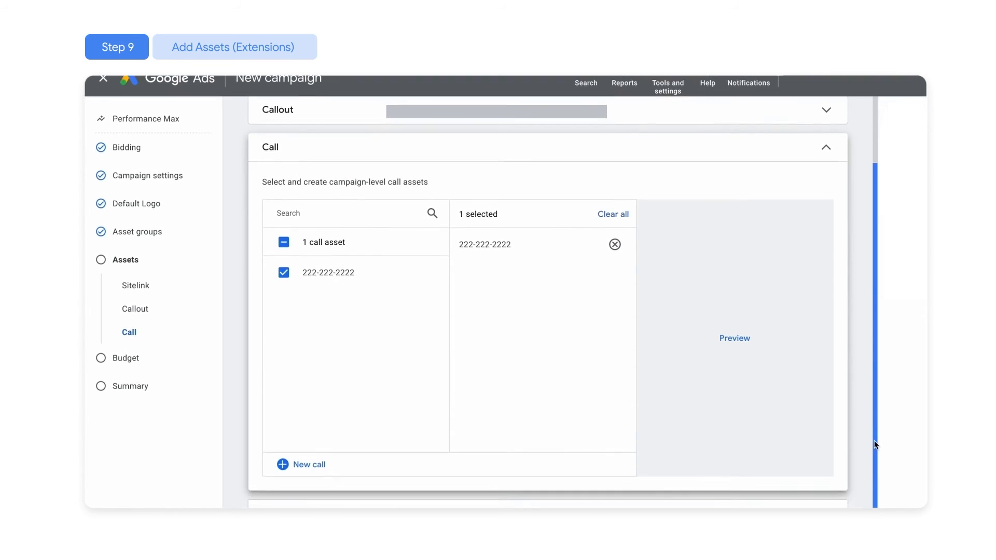
scroll(down, 3)
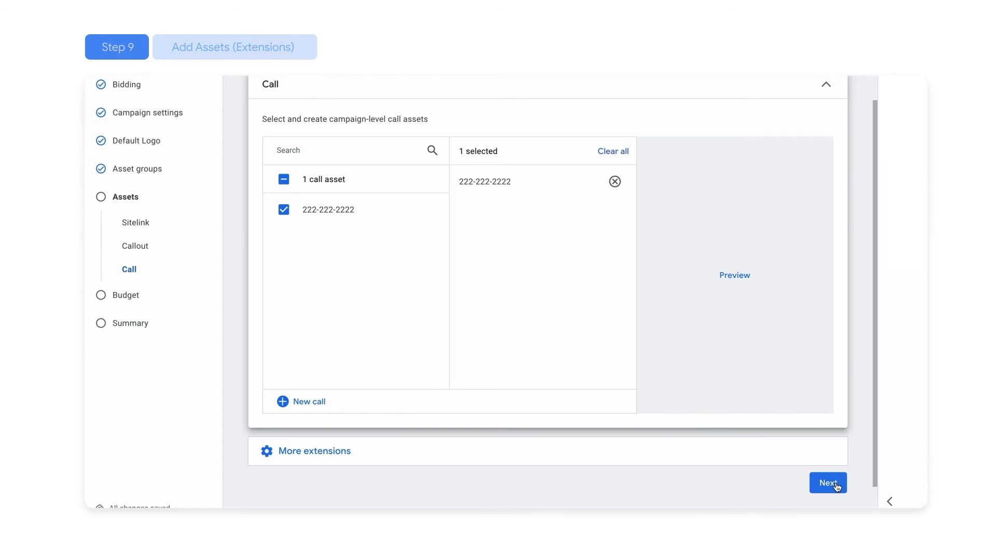
click(828, 483)
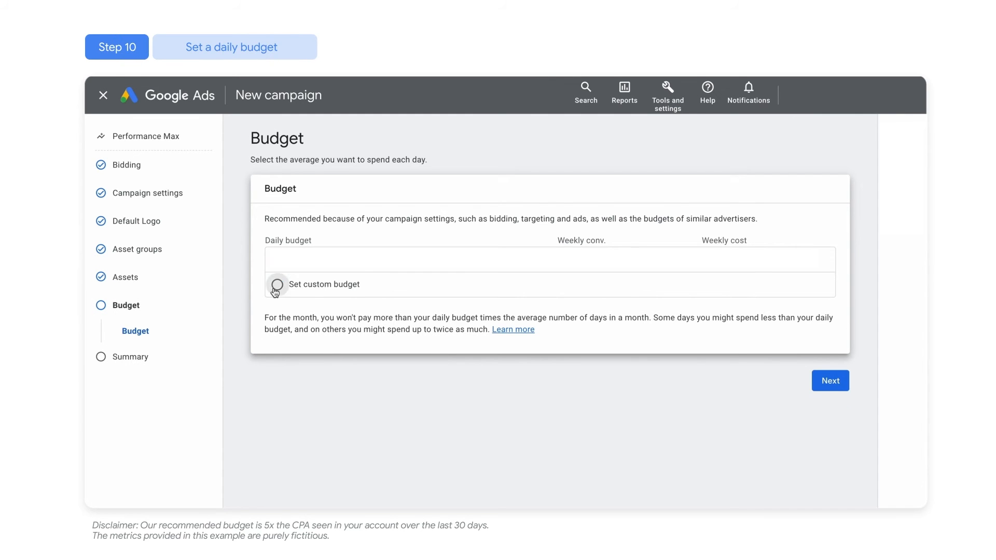
click(277, 285)
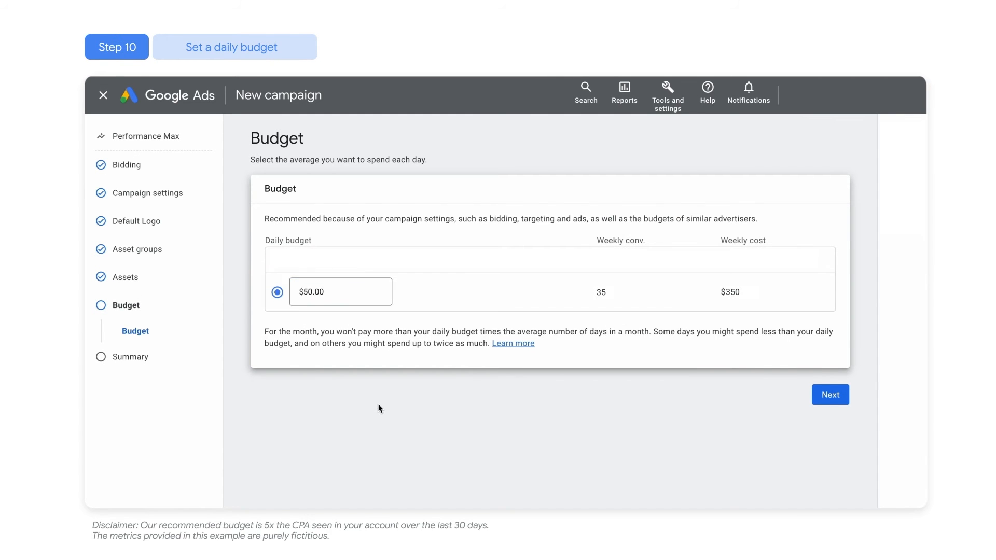
Review the summary and publish 'Your Hotel - Performance Max for Travel'
click(830, 395)
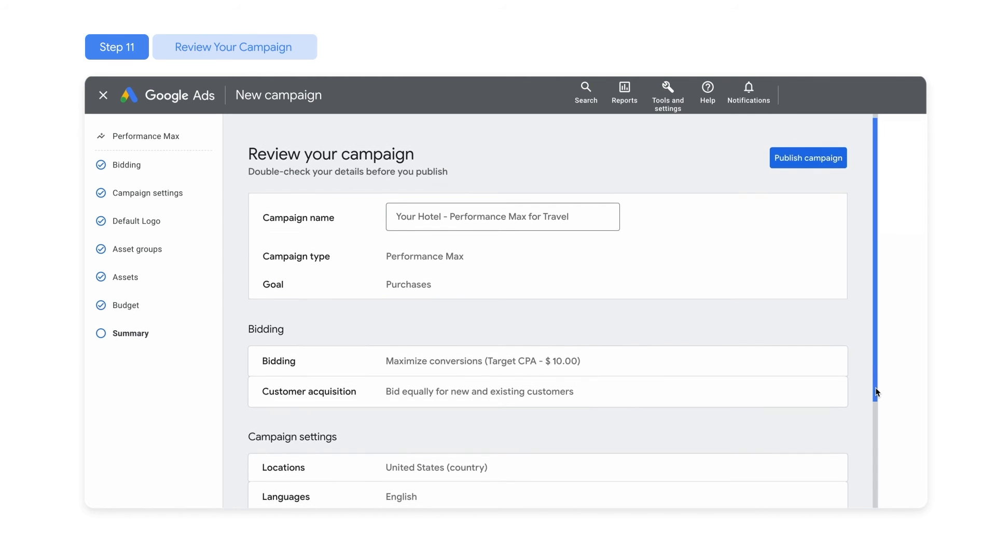
scroll(down, 3)
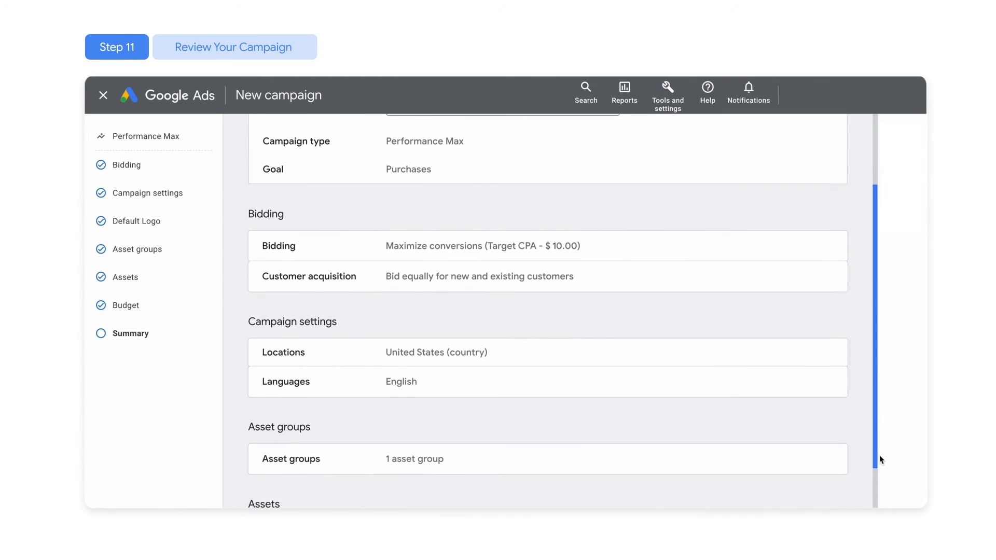
scroll(down, 3)
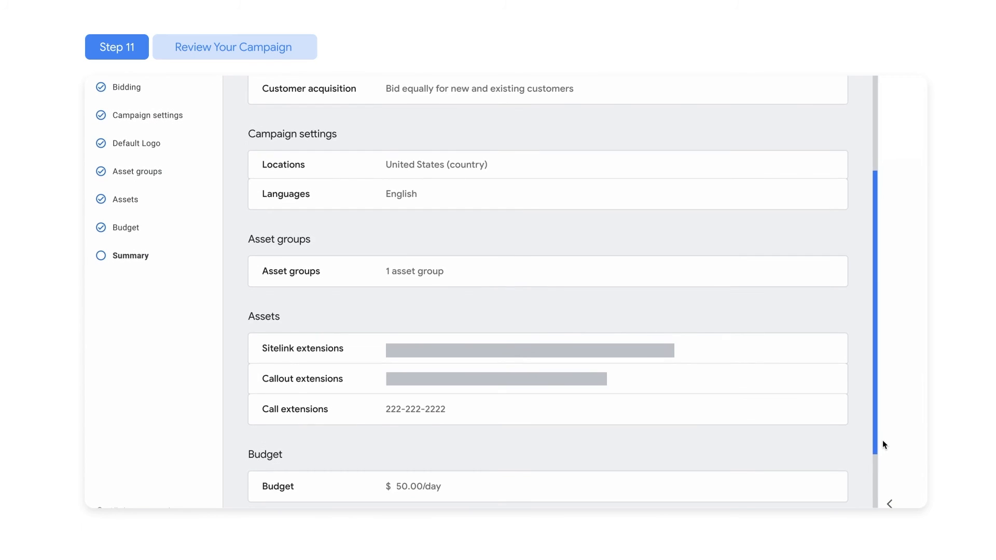
scroll(down, 3)
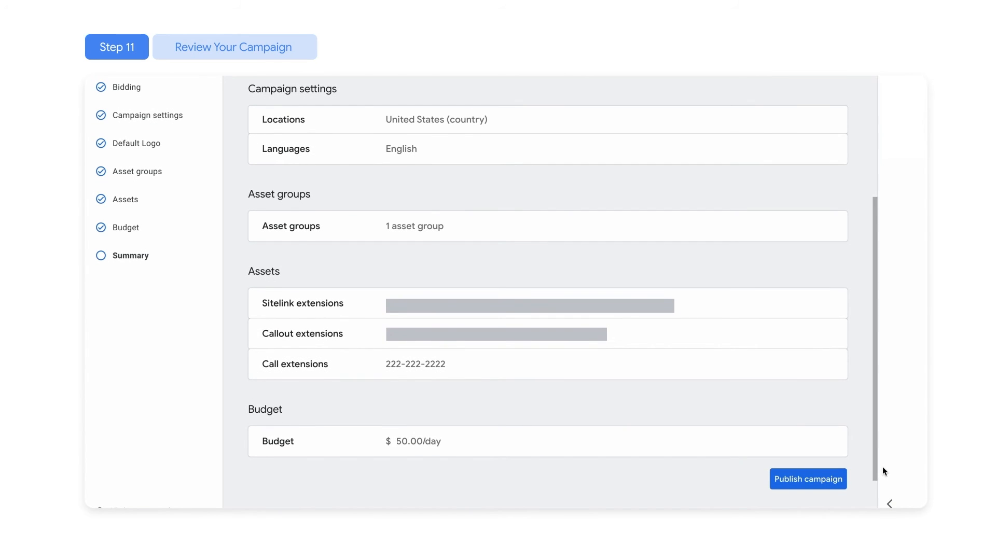
click(807, 478)
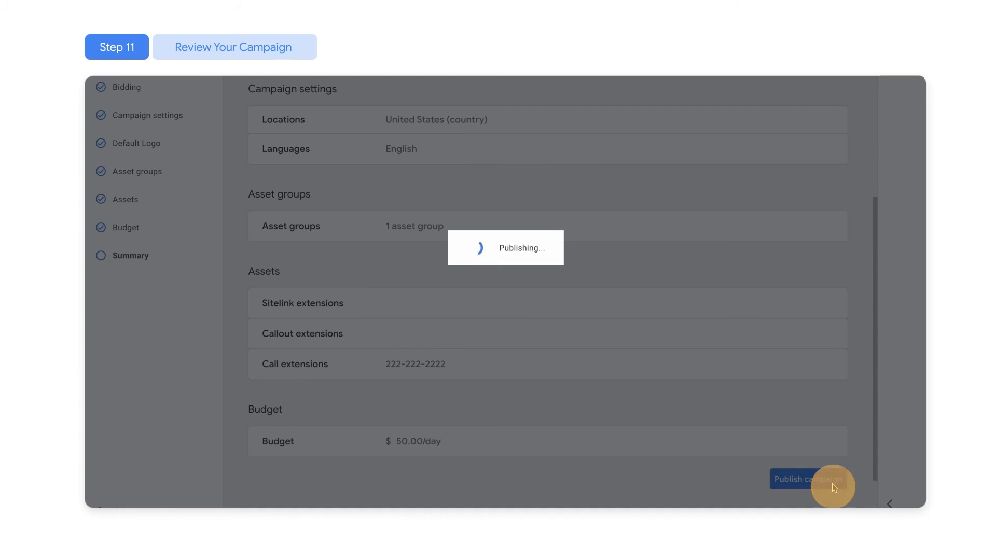
click(808, 479)
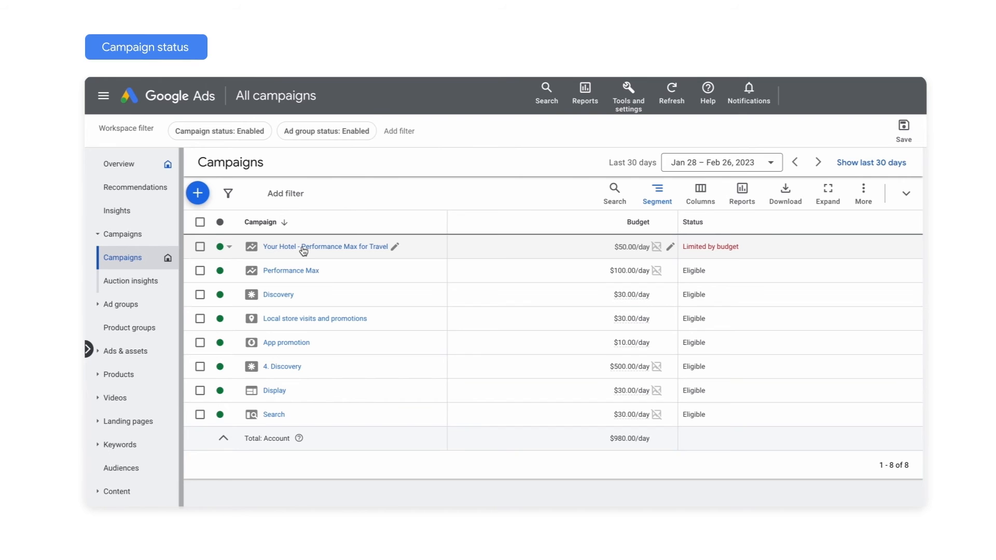
mouse_move(655, 257)
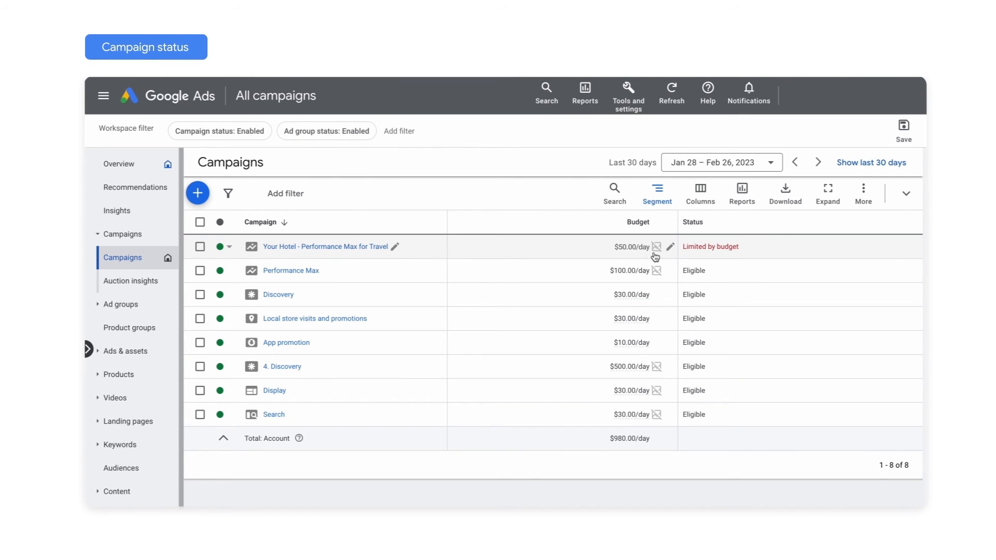
Open the Your Hotel campaign and scroll through its asset group's assets
click(669, 246)
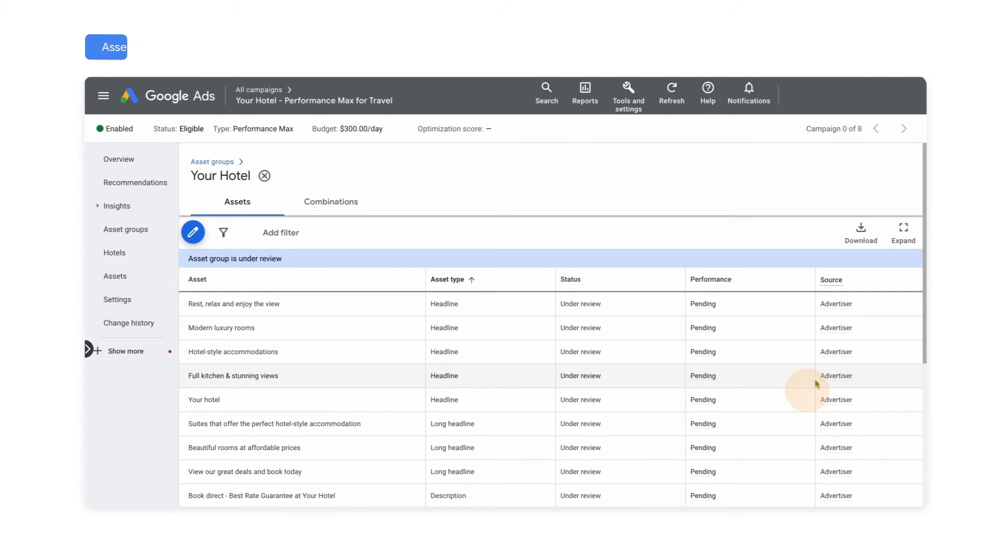
scroll(down, 3)
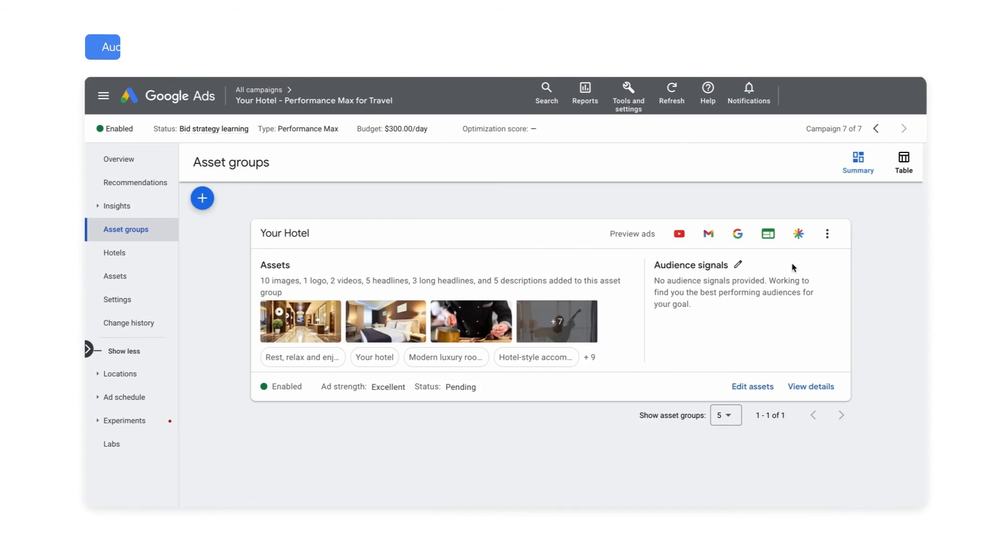
Start a new audience signal with website visitors and browse In-market Travel interests
click(736, 265)
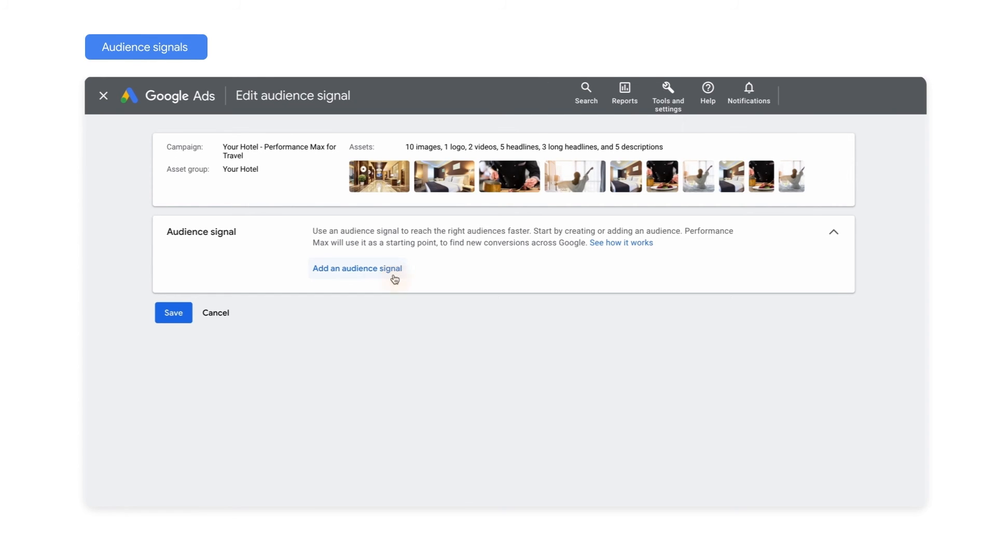
click(356, 268)
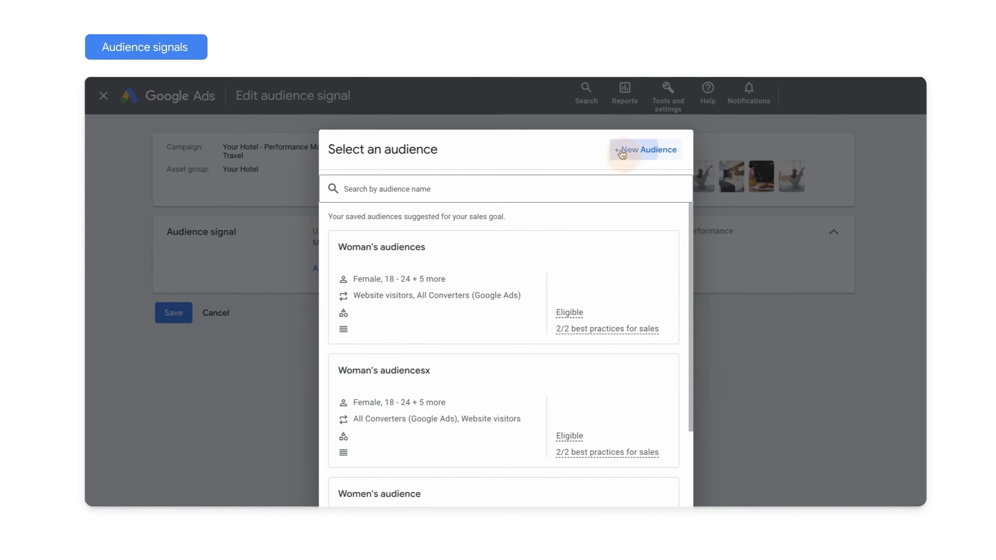
click(645, 149)
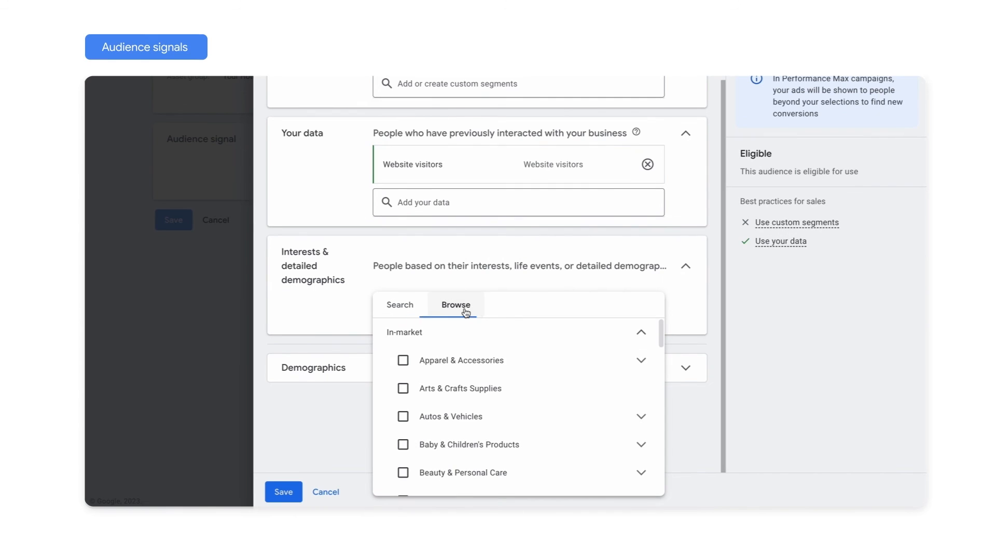
scroll(down, 3)
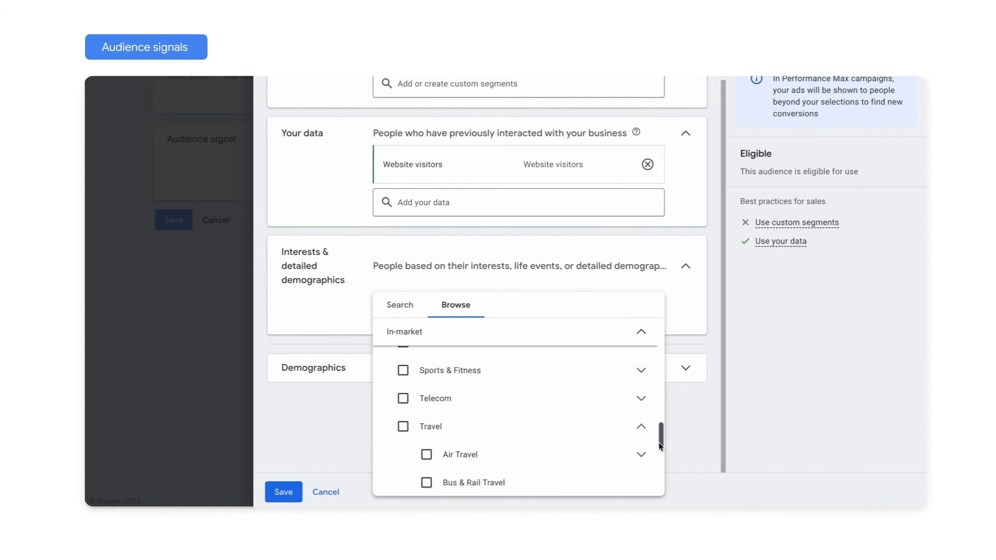
click(472, 438)
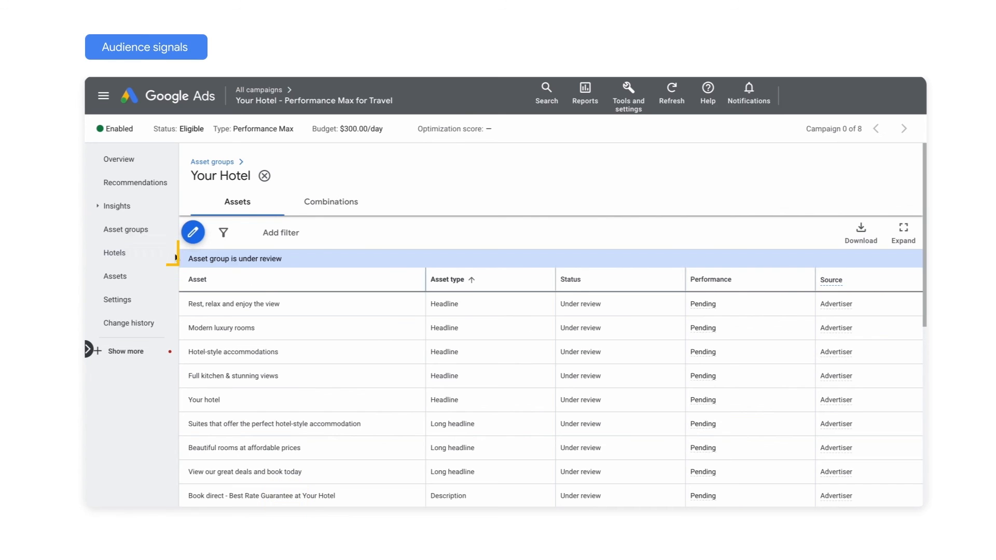
Open the Hotels report for Your Hotel and expand the Hotel location columns
click(115, 252)
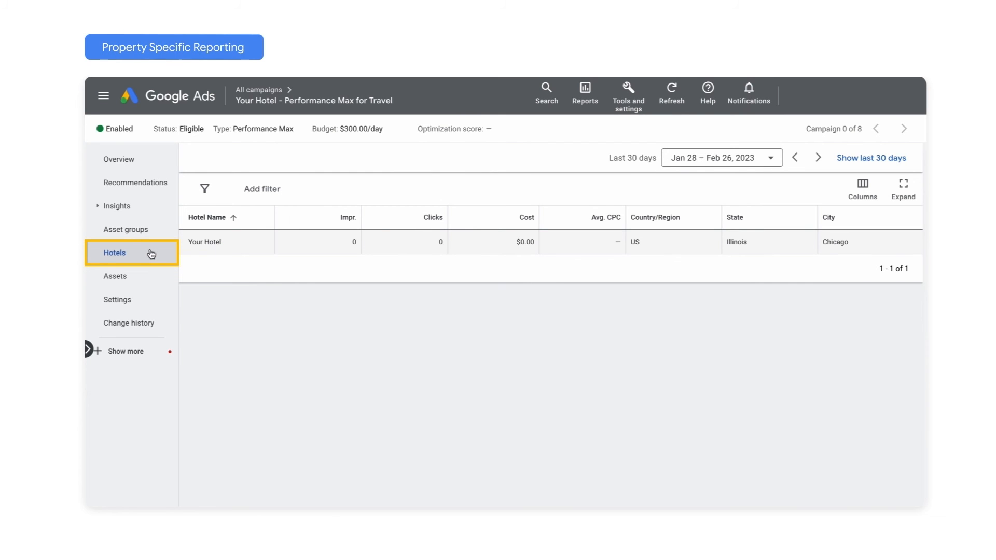
click(861, 189)
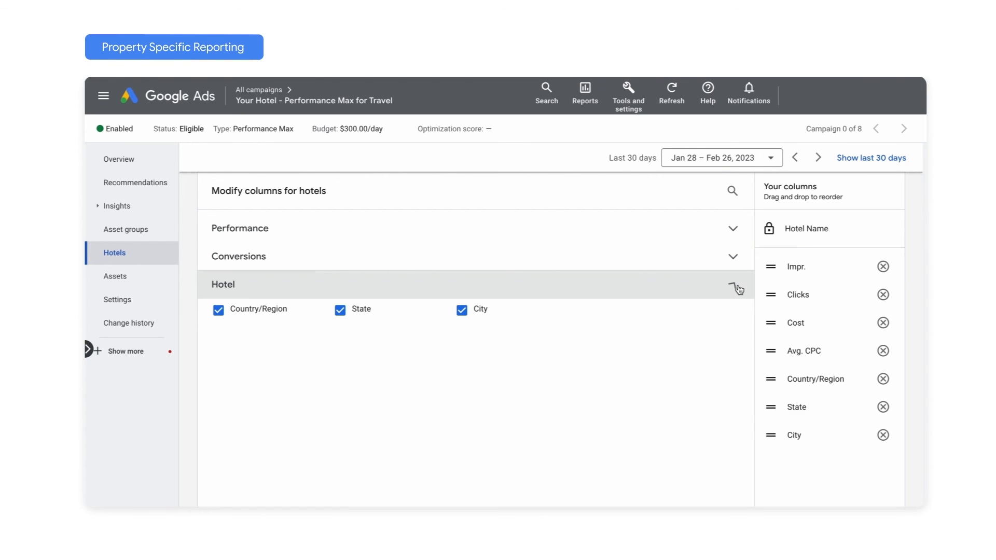
click(734, 285)
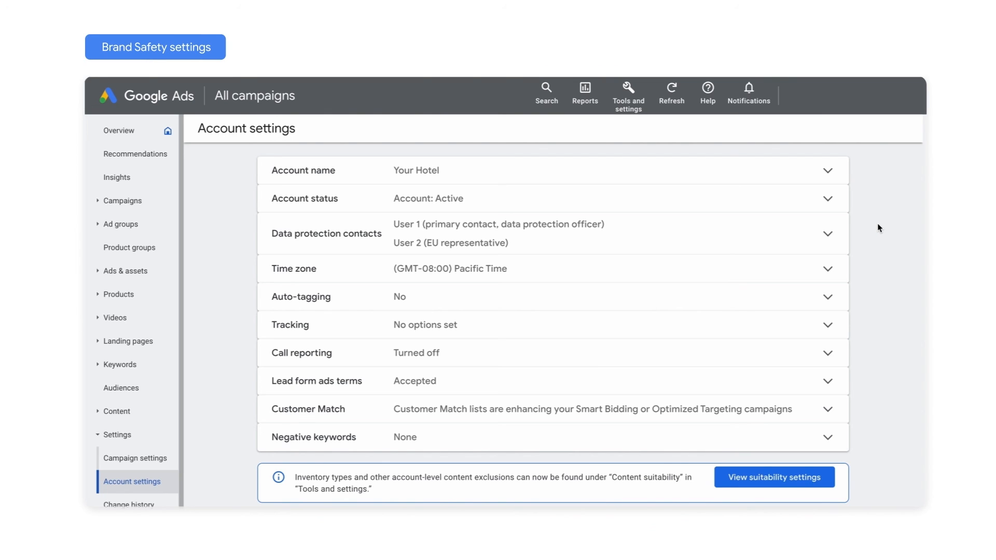
Add 'example' as an excluded content keyword in Content suitability and save
click(628, 93)
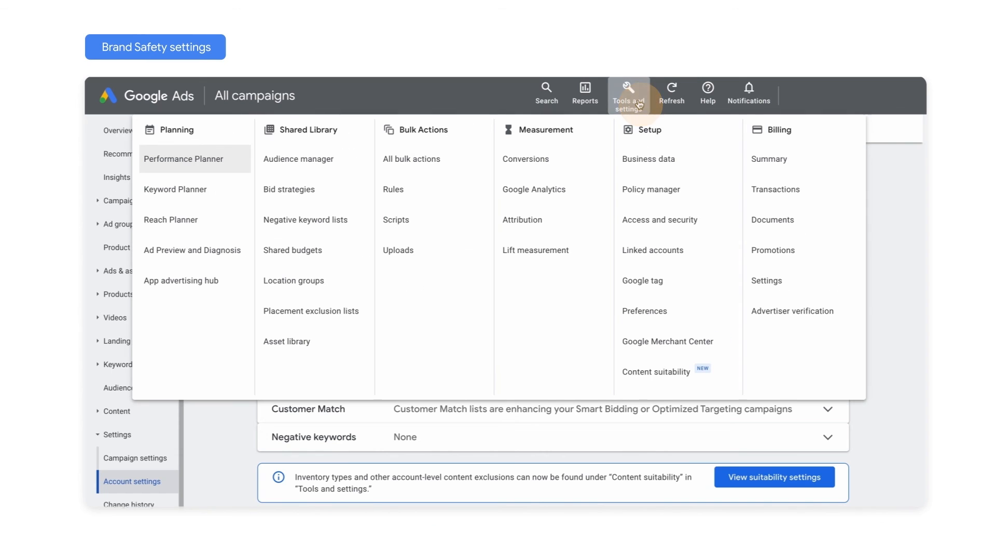
mouse_move(669, 353)
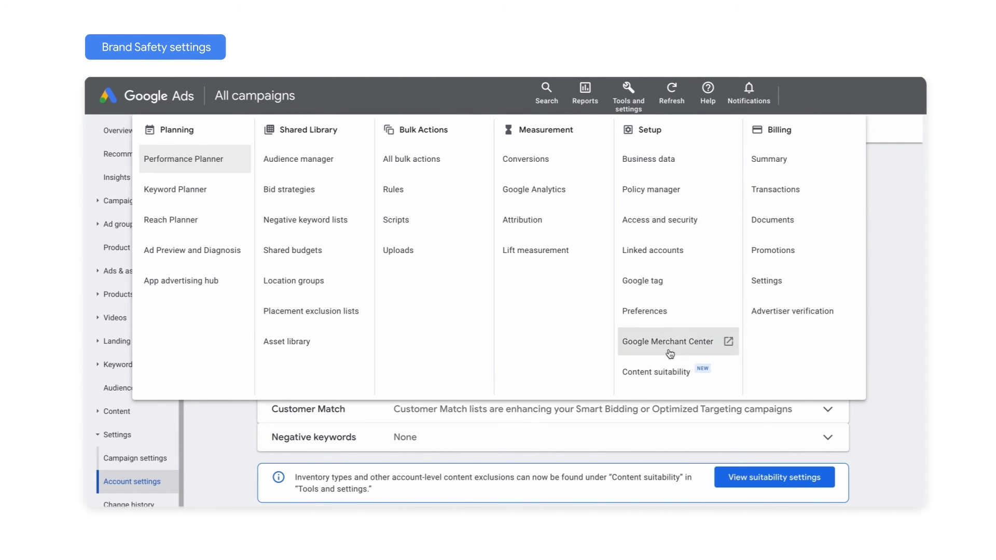
mouse_move(666, 377)
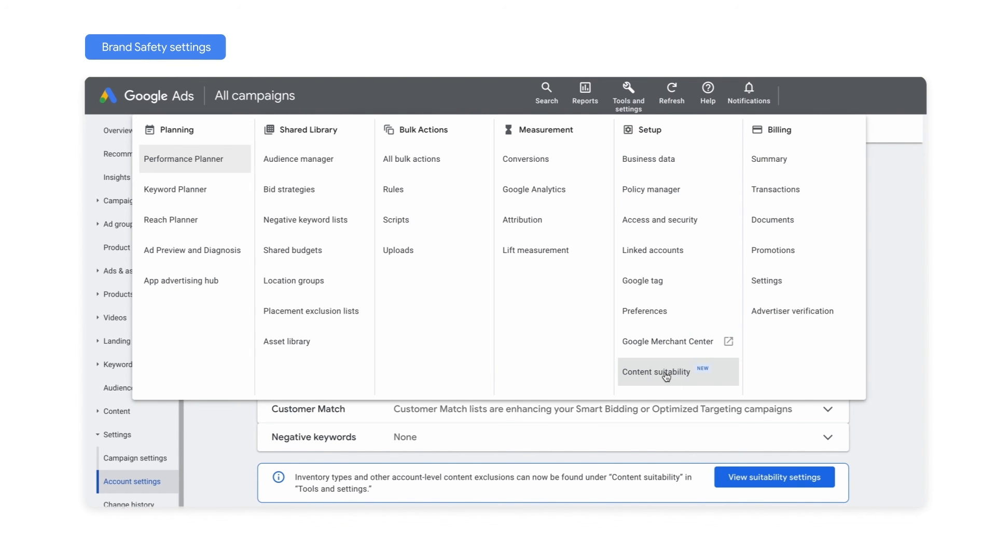
click(666, 372)
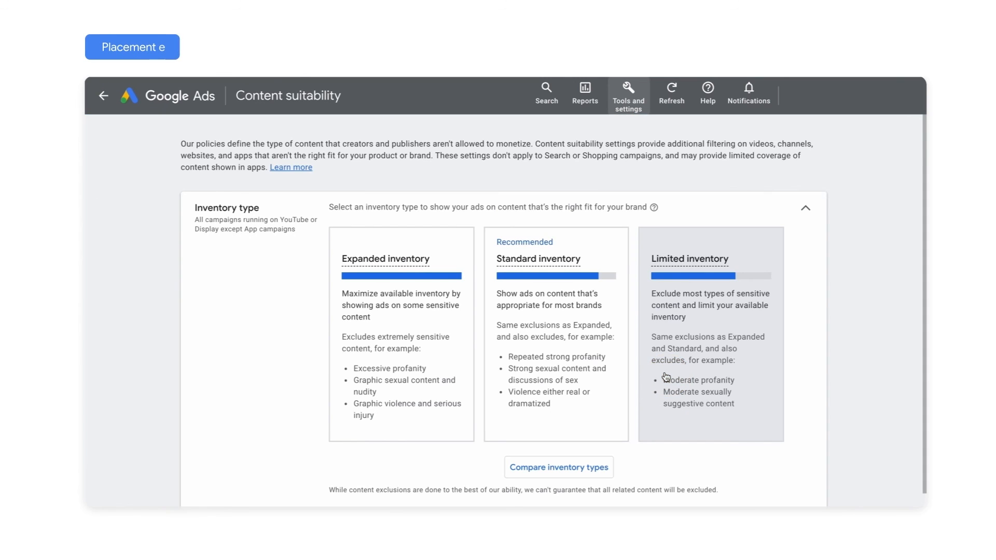
scroll(down, 3)
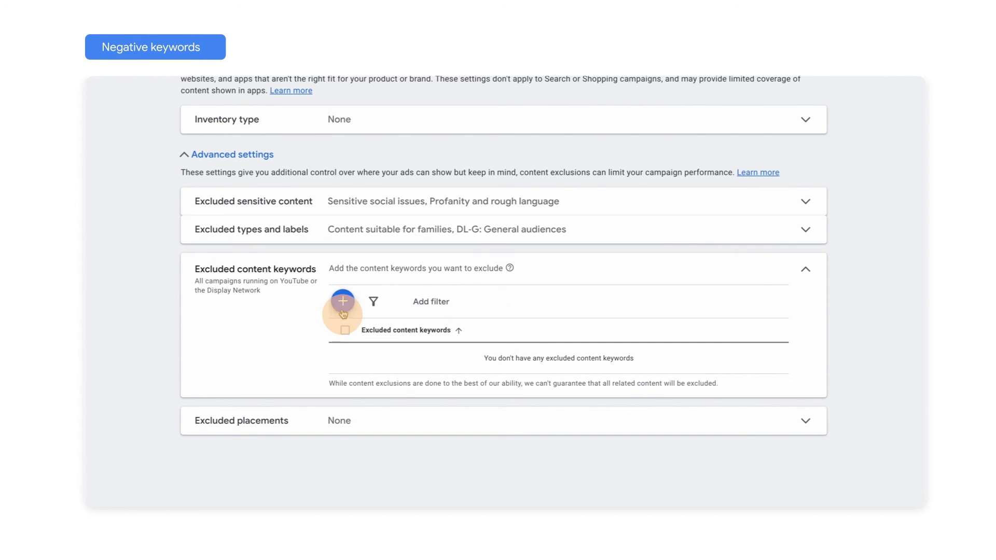
click(343, 302)
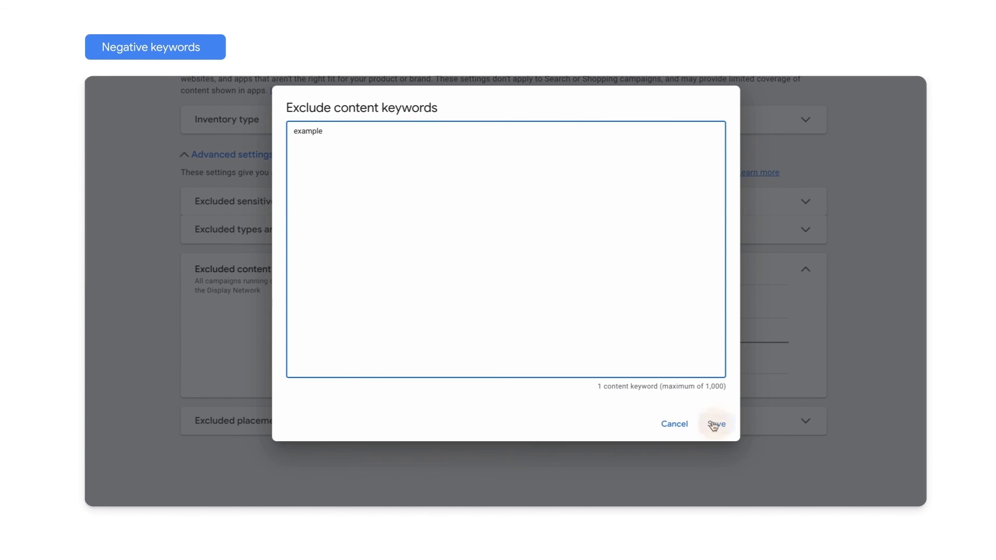
click(716, 424)
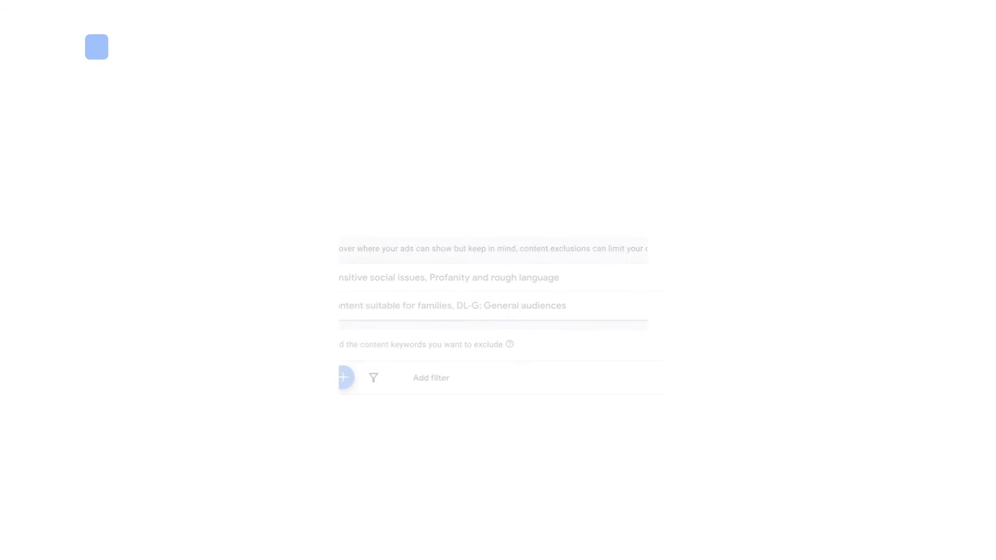